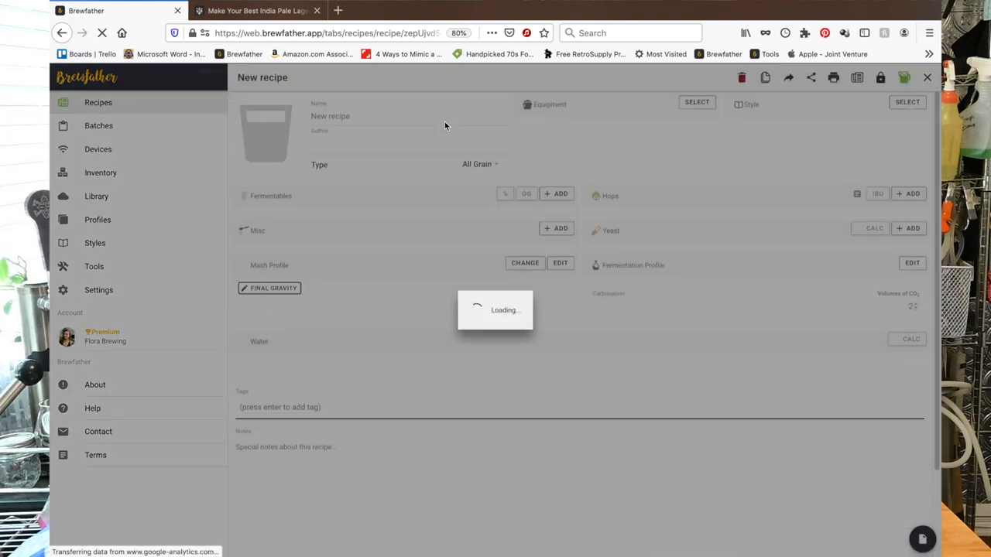
Keep the recipe type All Grain and name it India Pale Lager
left_click(479, 164)
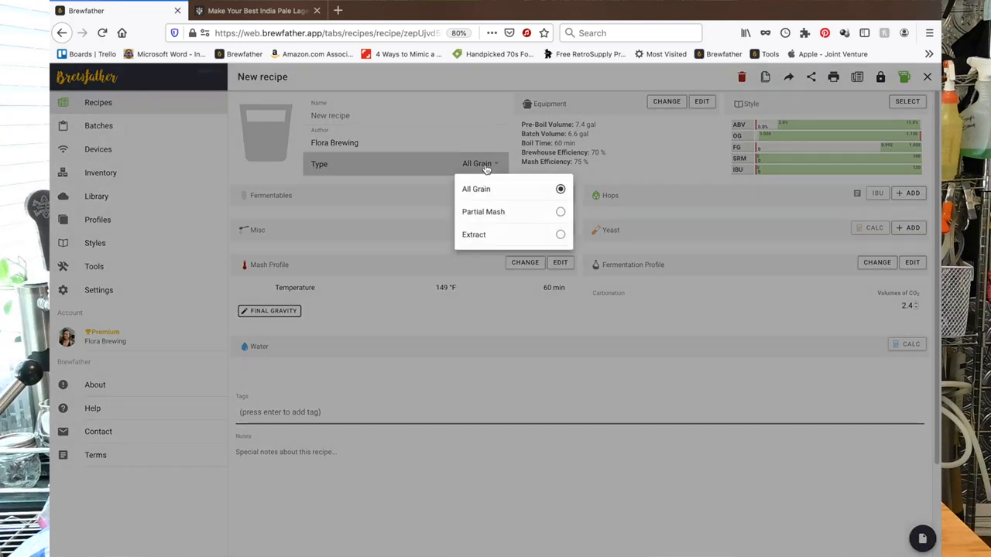
left_click(477, 189)
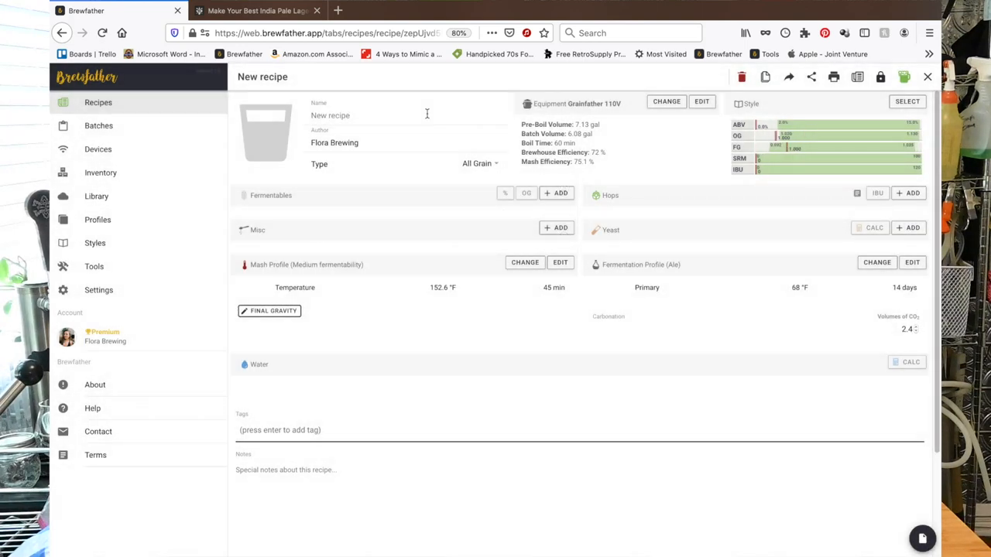
type("India Pale Lager")
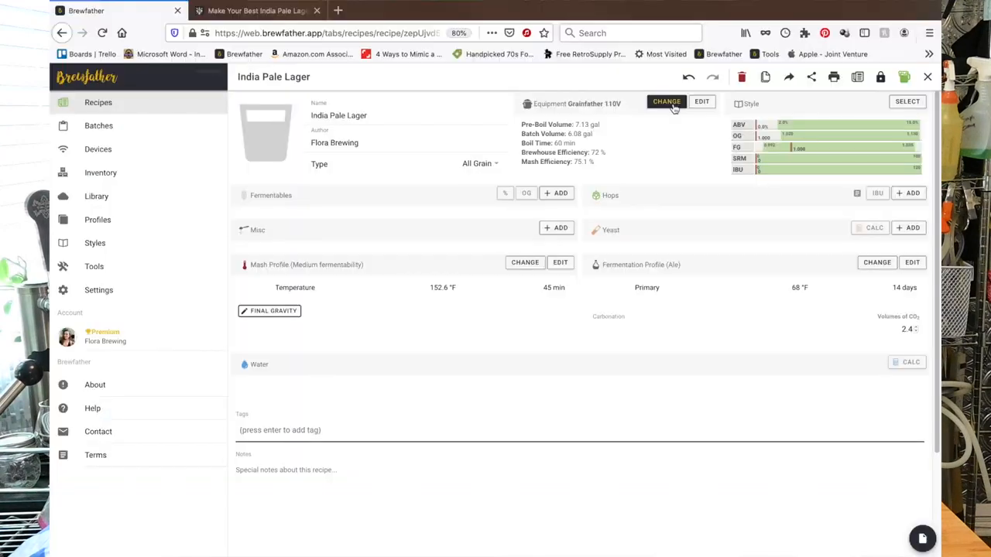
Edit the Grainfather 110V equipment to a 5.5 gal fermenter batch volume and save
left_click(665, 103)
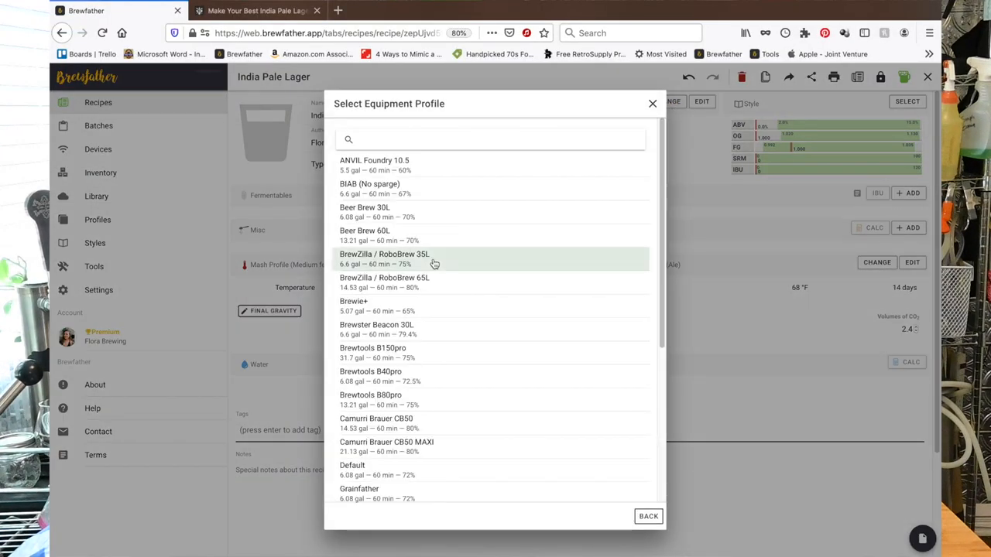
scroll("down", 3)
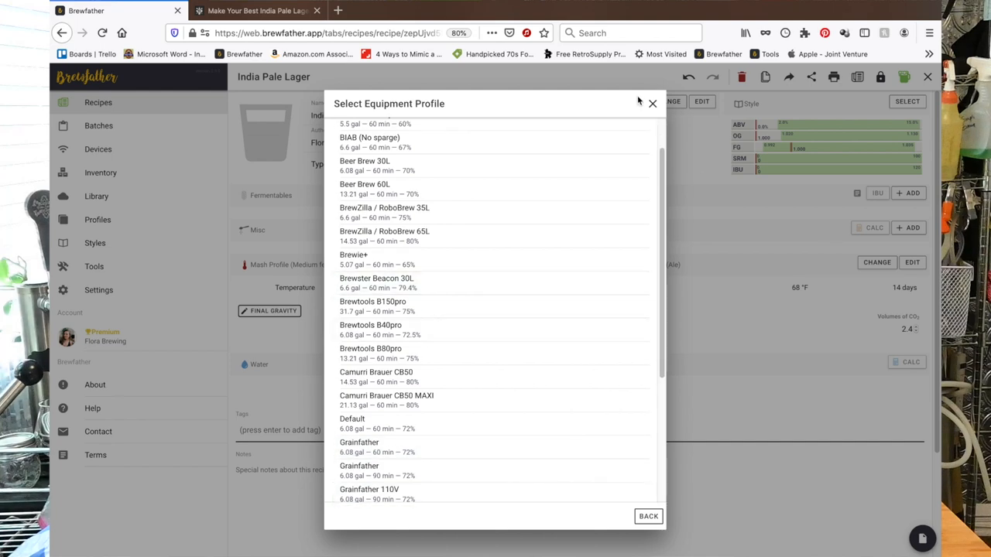
left_click(365, 483)
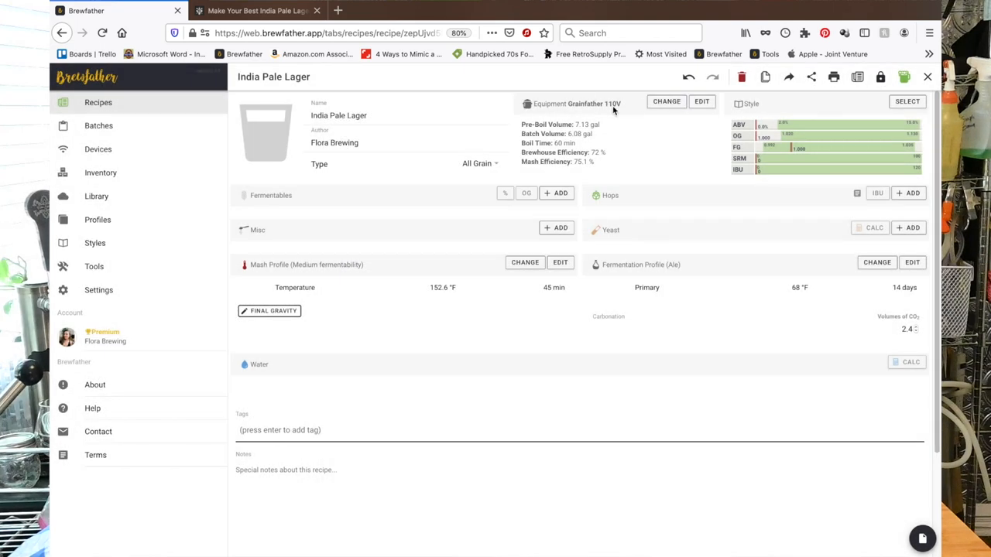
left_click(701, 102)
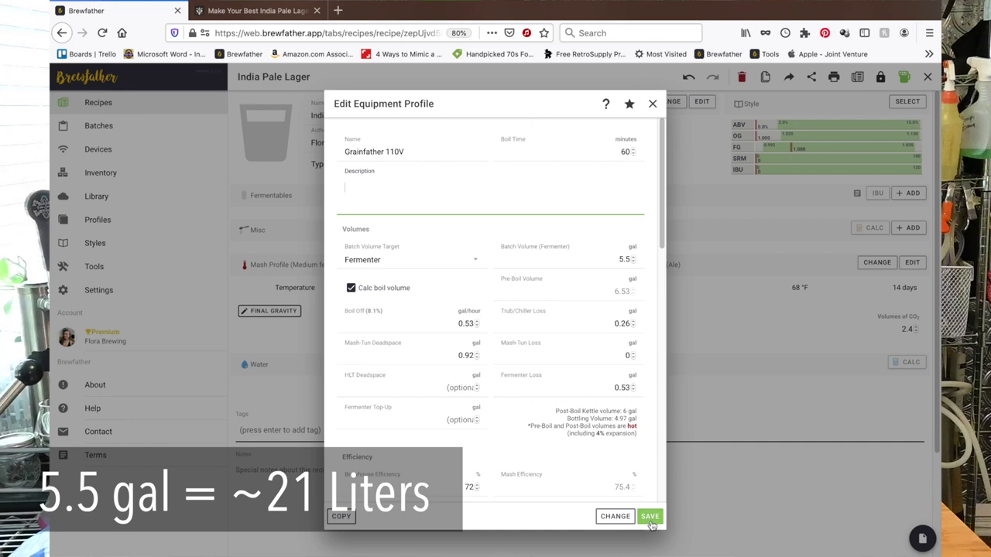
left_click(648, 517)
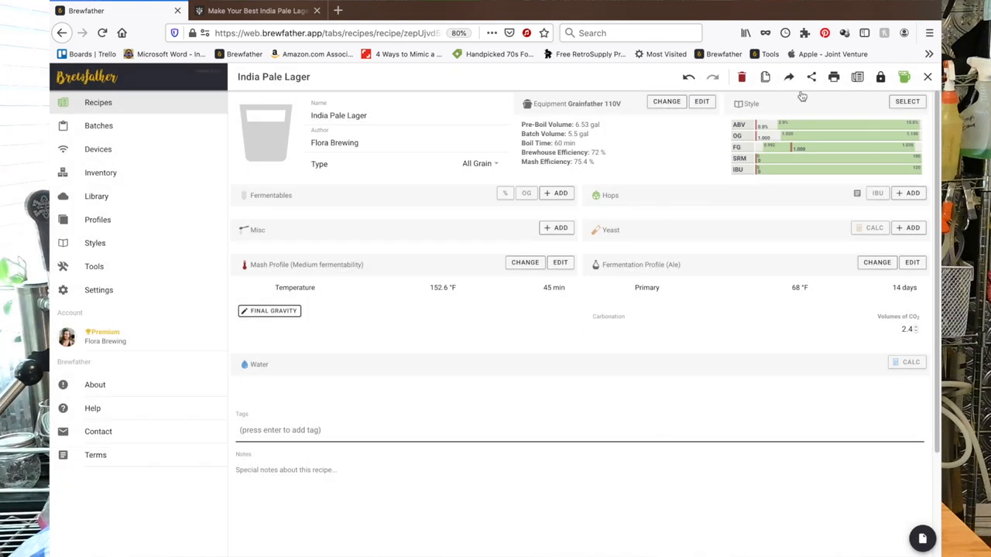
left_click(908, 102)
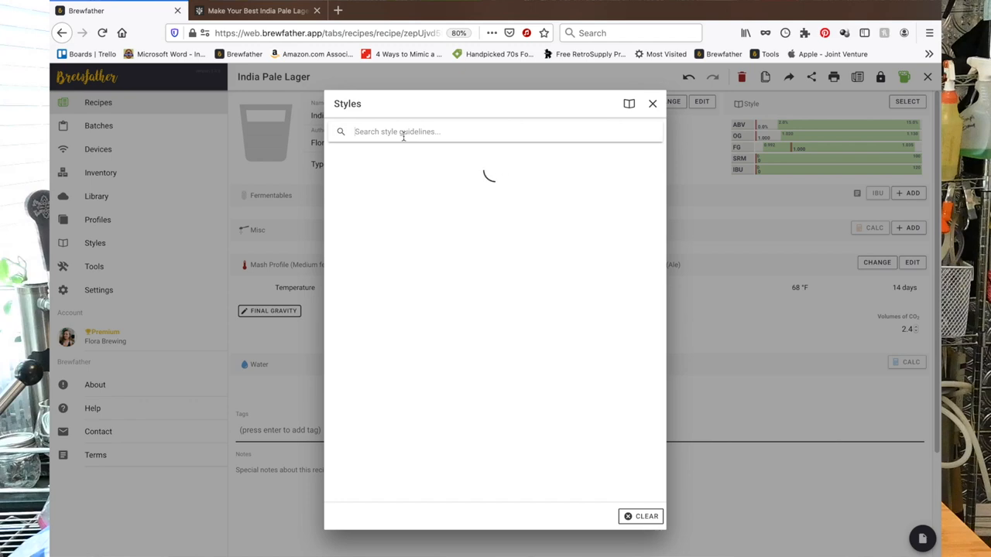
type("ipl")
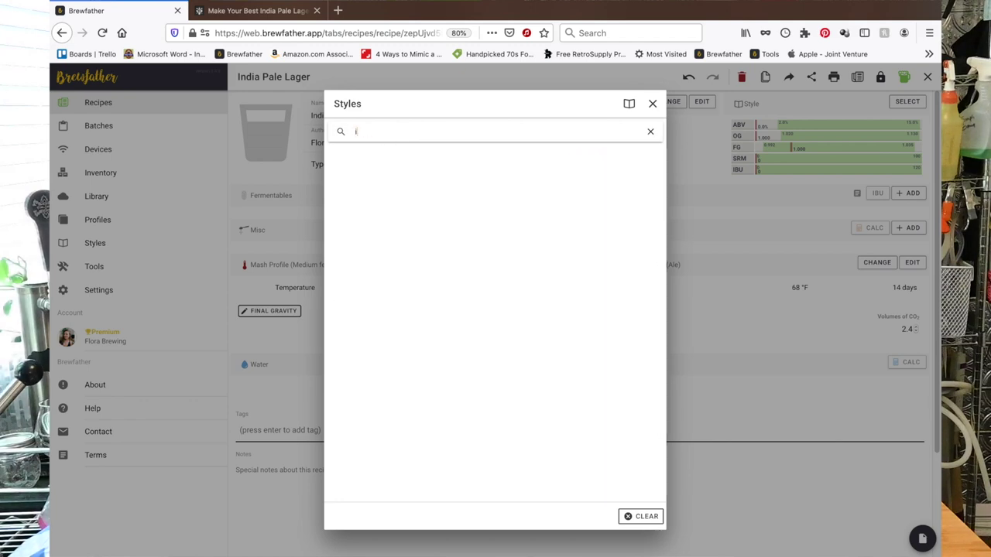
type("lager")
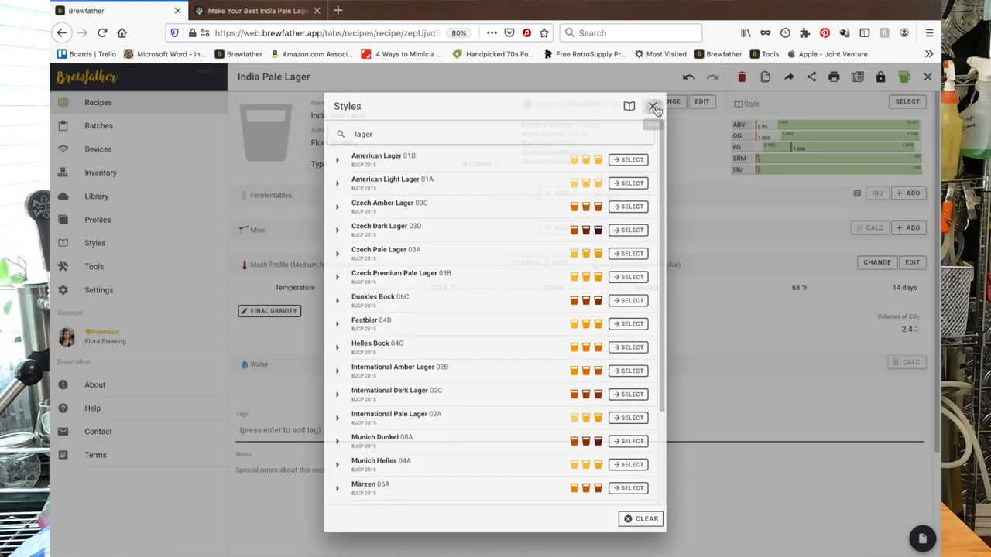
left_click(255, 9)
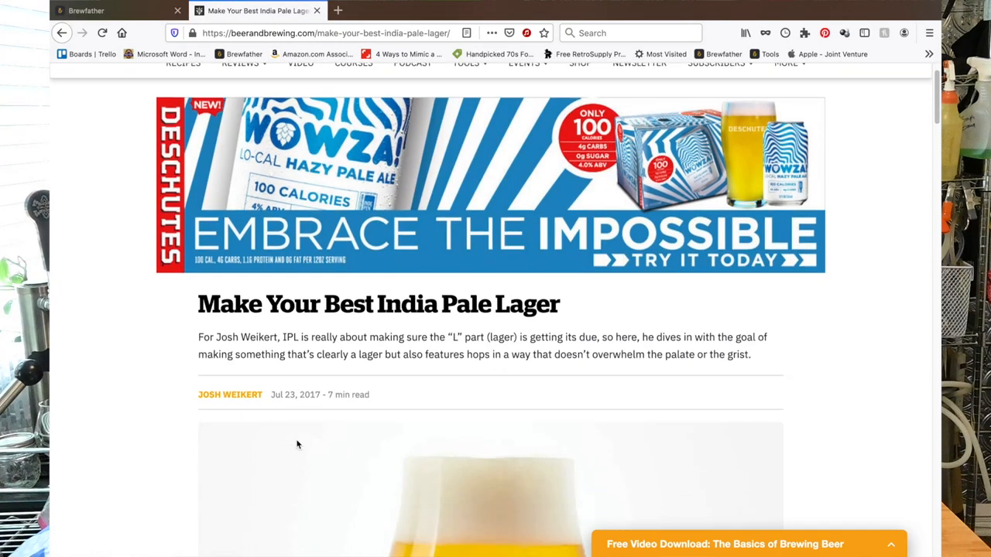
Scroll through the article's style, ingredients and process sections, then return to Brewfather
scroll("down", 3)
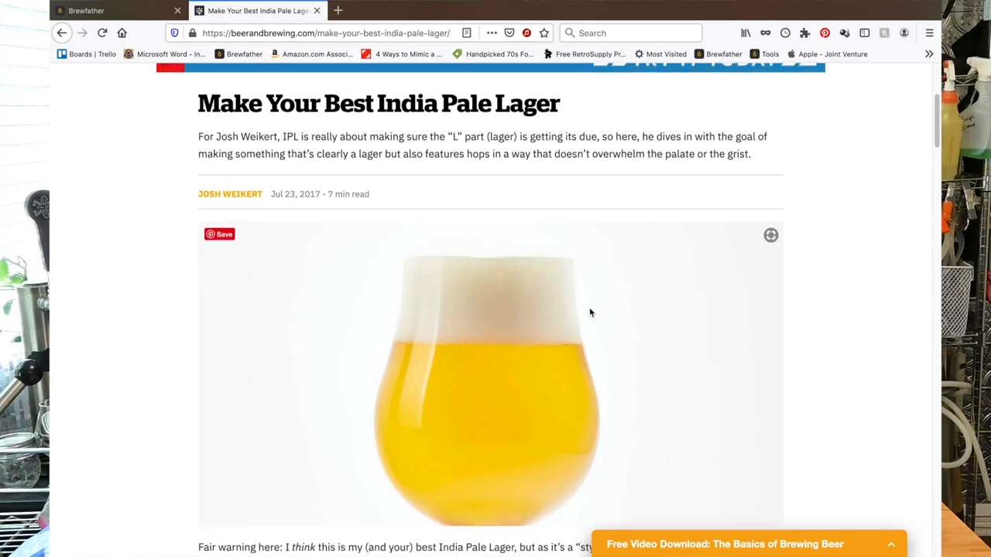
scroll("down", 3)
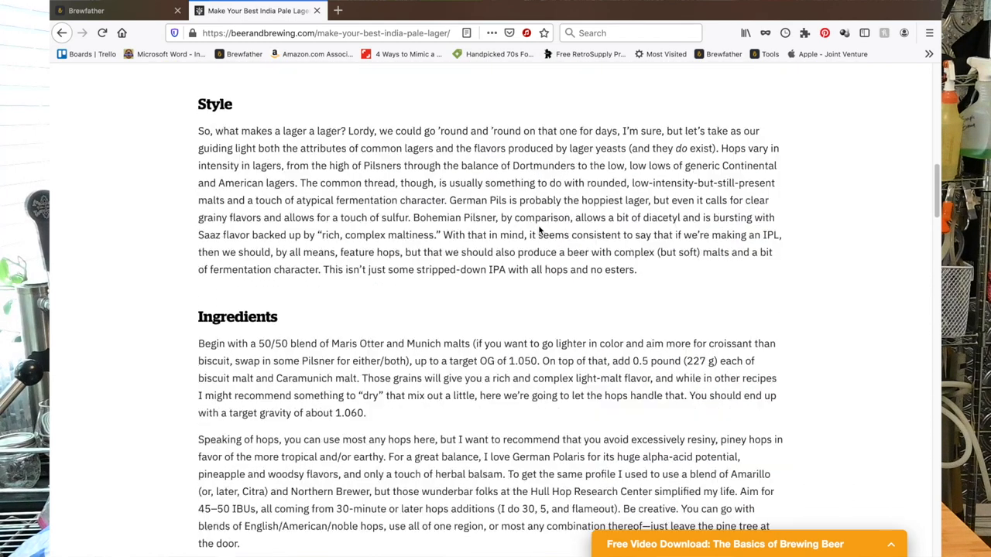
scroll("down", 3)
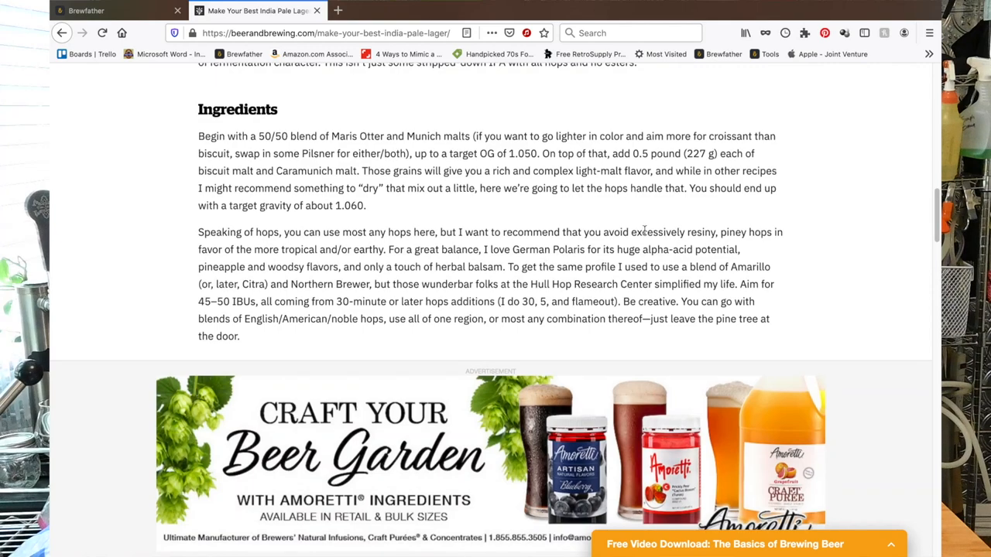
scroll("down", 3)
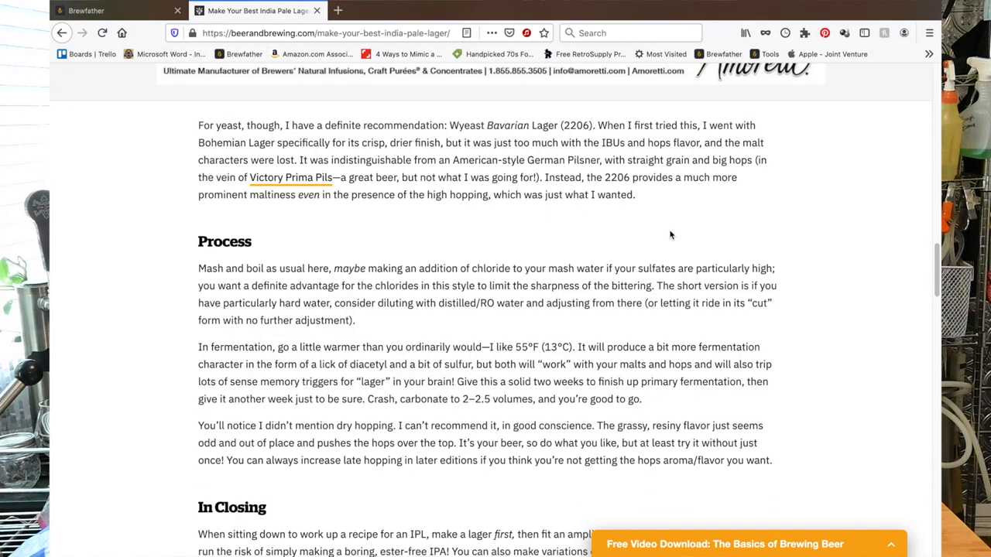
left_click(93, 11)
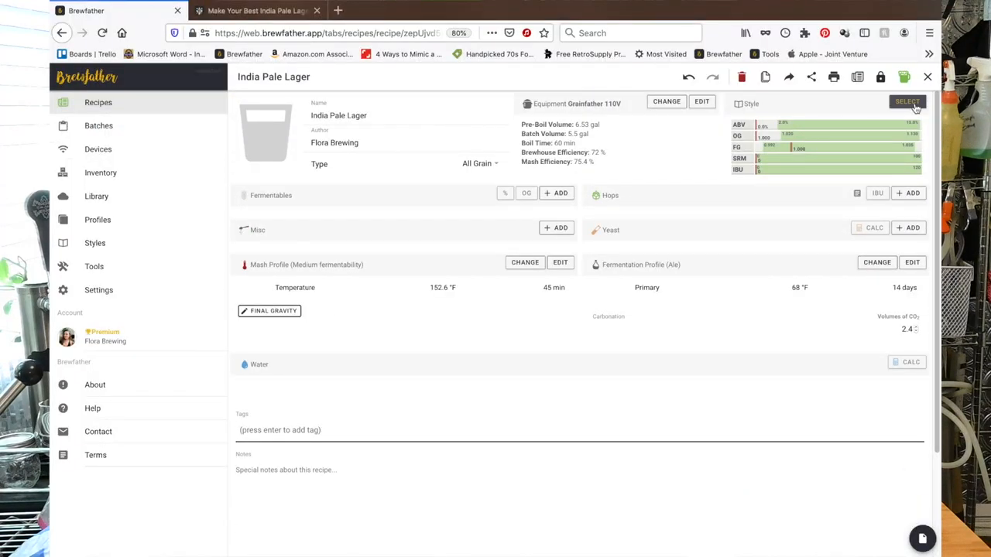
Search 'lager' and choose American Lager 01B as the recipe style
left_click(907, 103)
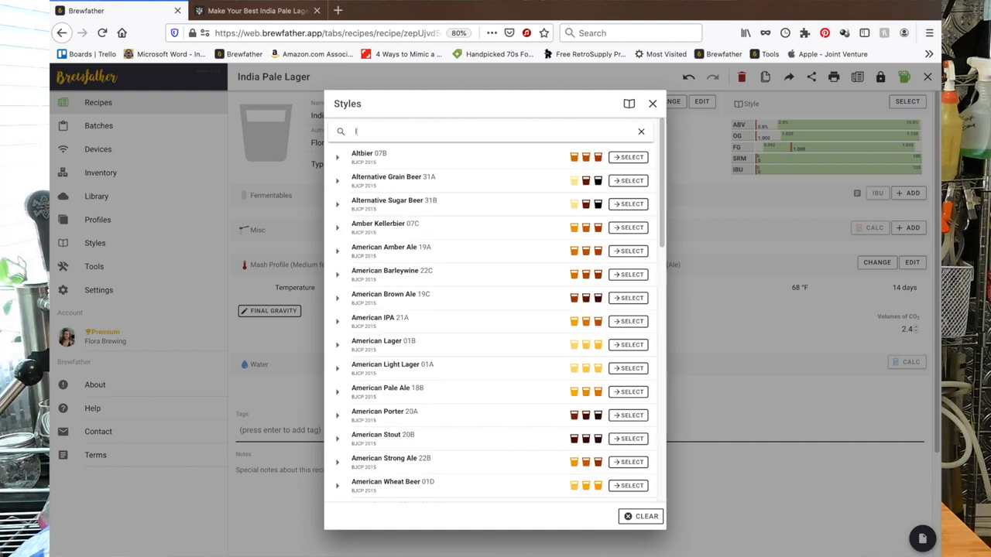
type("lager")
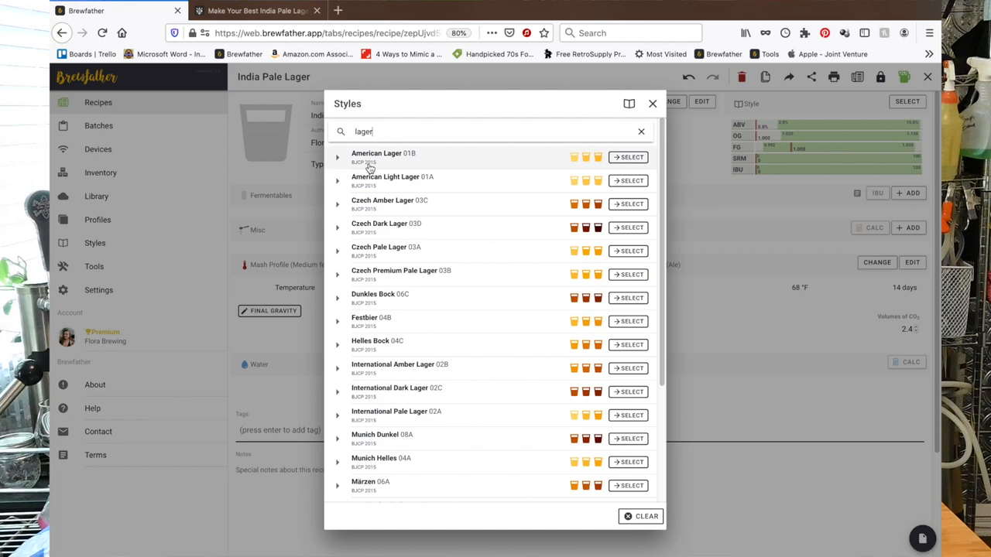
left_click(628, 158)
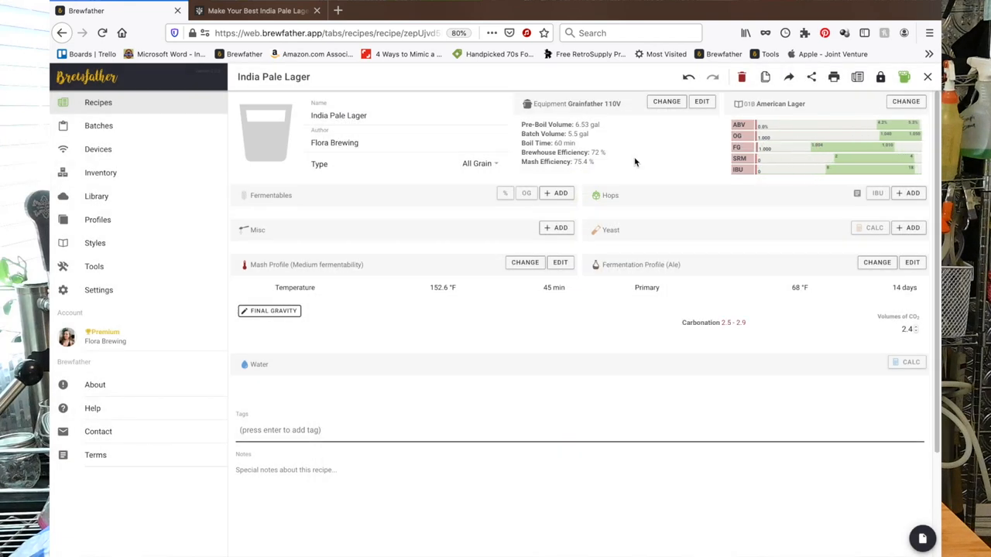
mouse_move(731, 273)
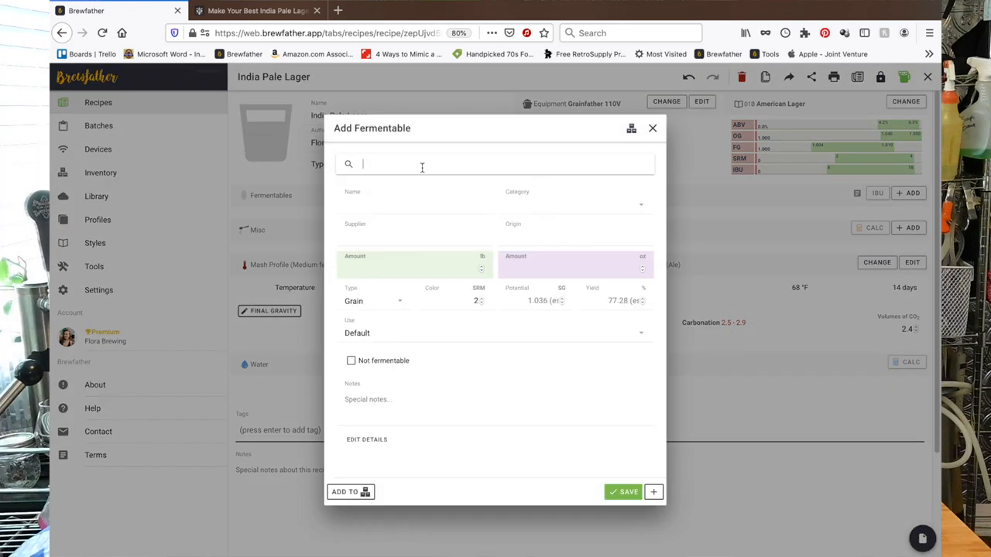
Add a 2-Row fermentable and switch it to Rahr Pale Malt, 2-Row
type("2-row")
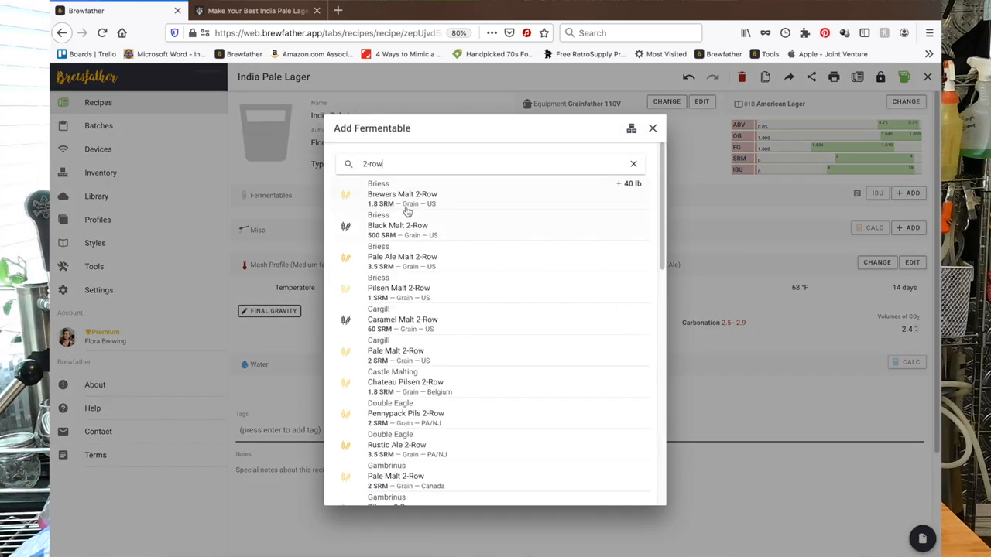
left_click(403, 196)
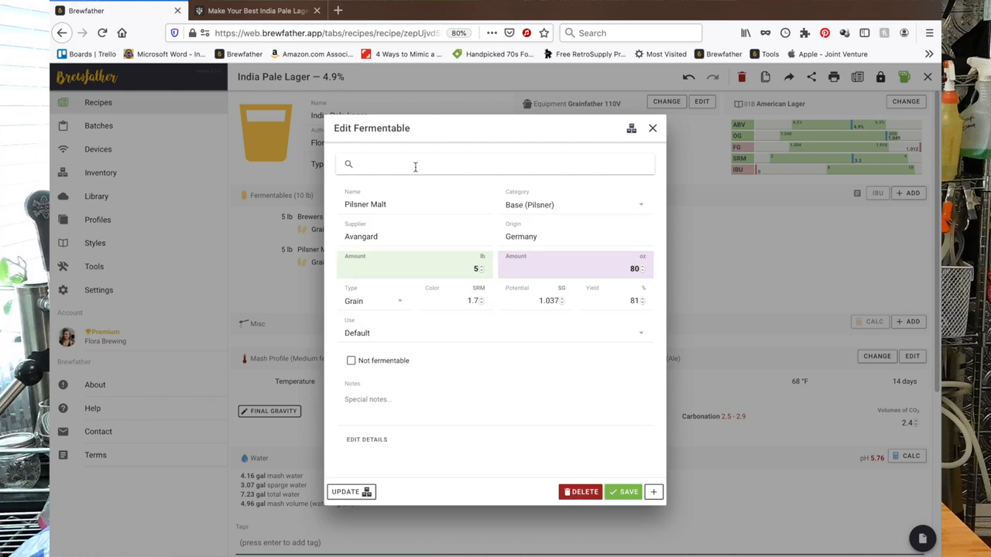
type("rahr")
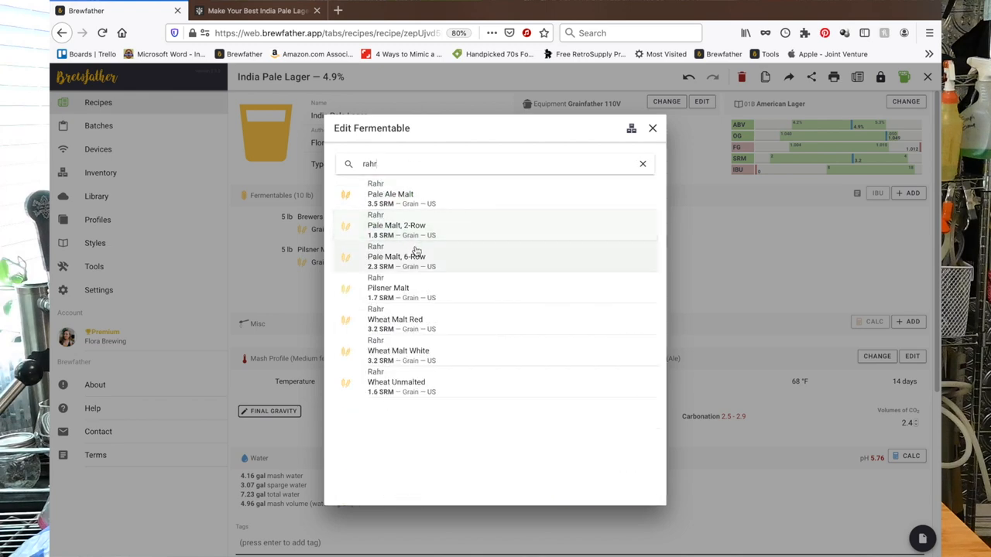
left_click(387, 288)
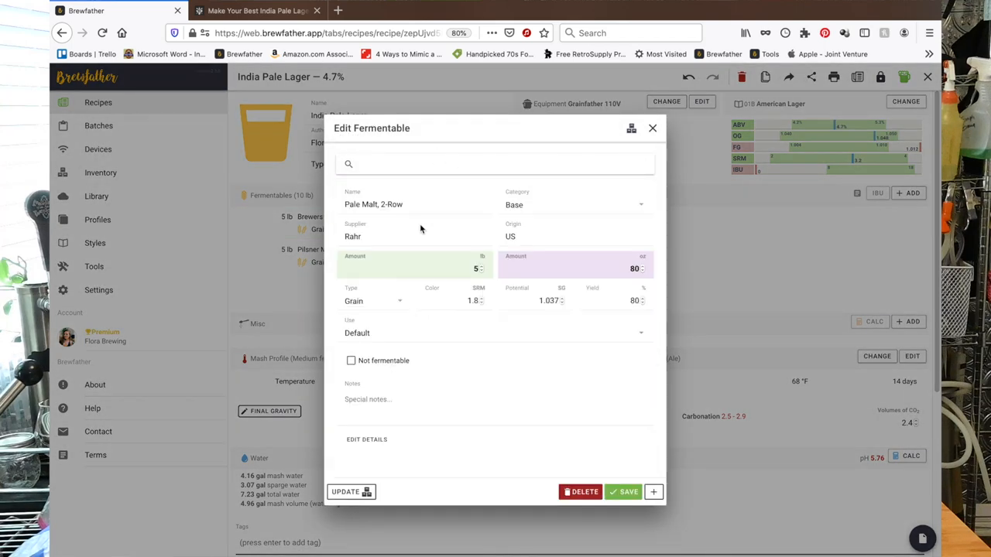
left_click(654, 127)
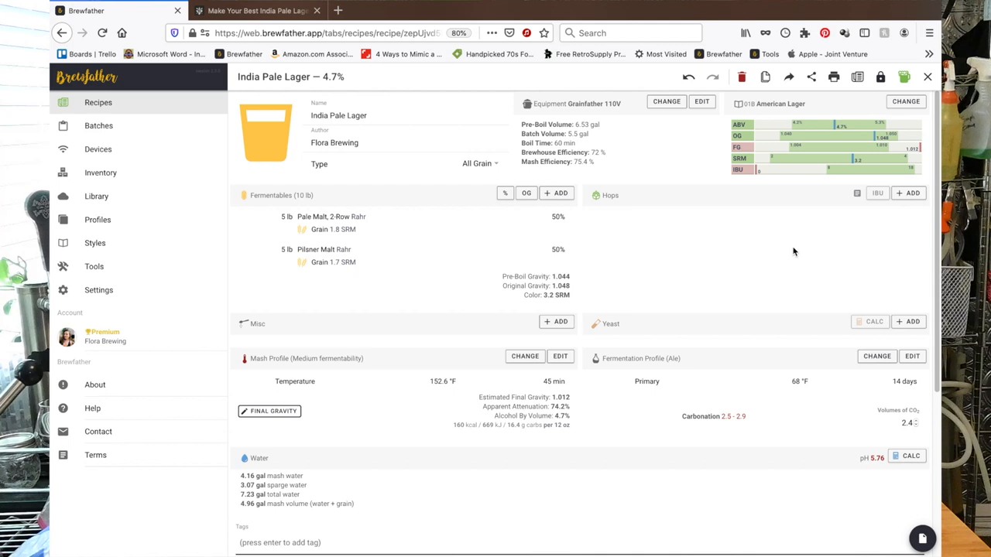
mouse_move(375, 234)
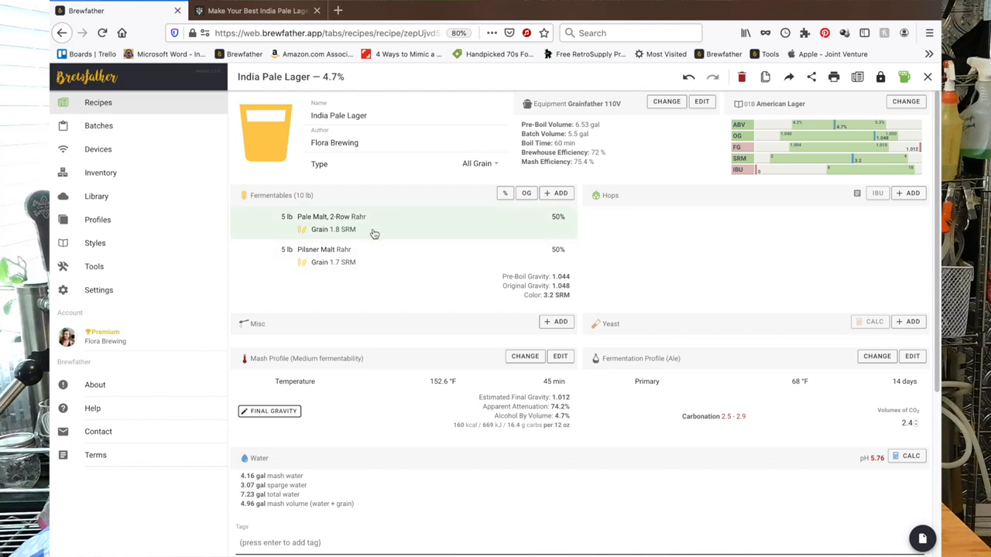
mouse_move(675, 142)
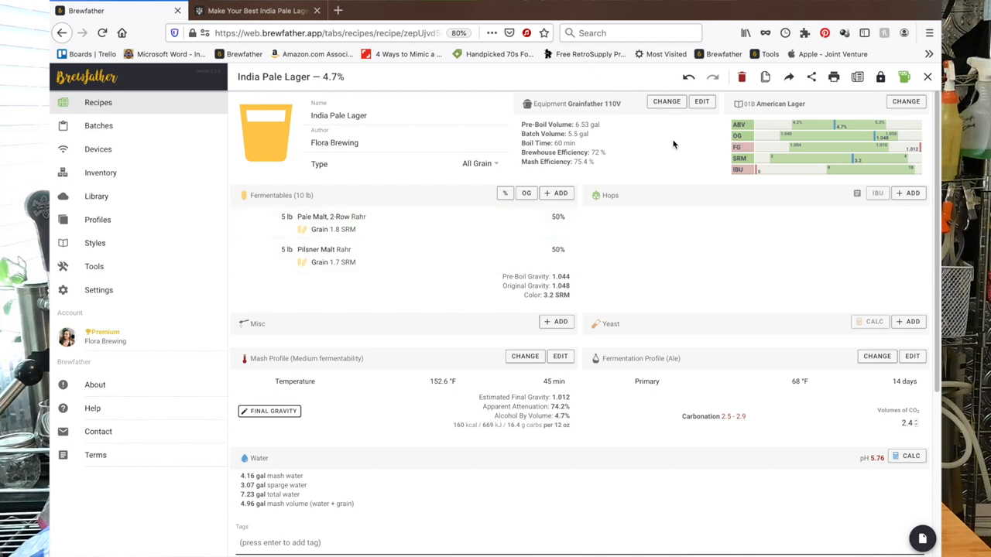
Raise the Rahr Pale Malt 2-Row amount to 6 lb
left_click(313, 217)
type("6")
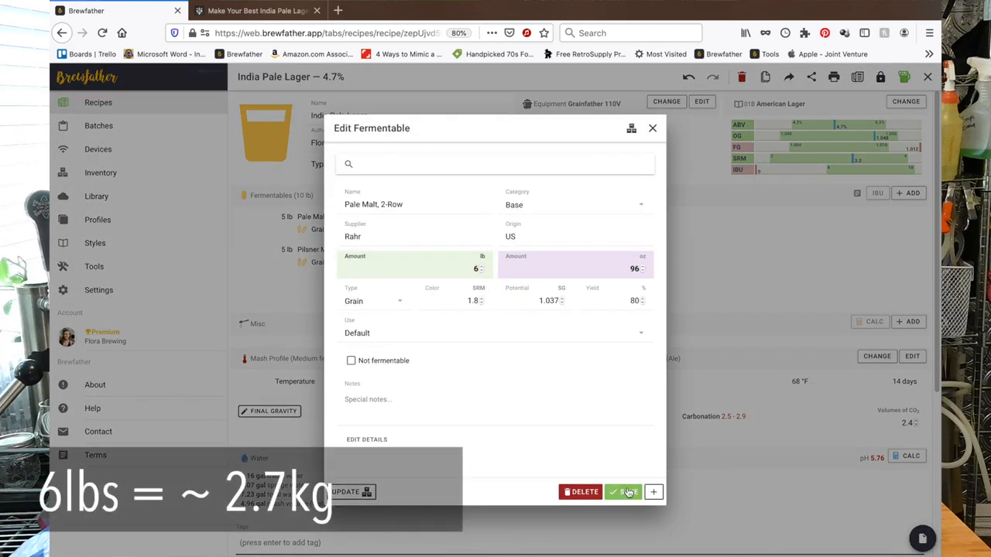
left_click(626, 493)
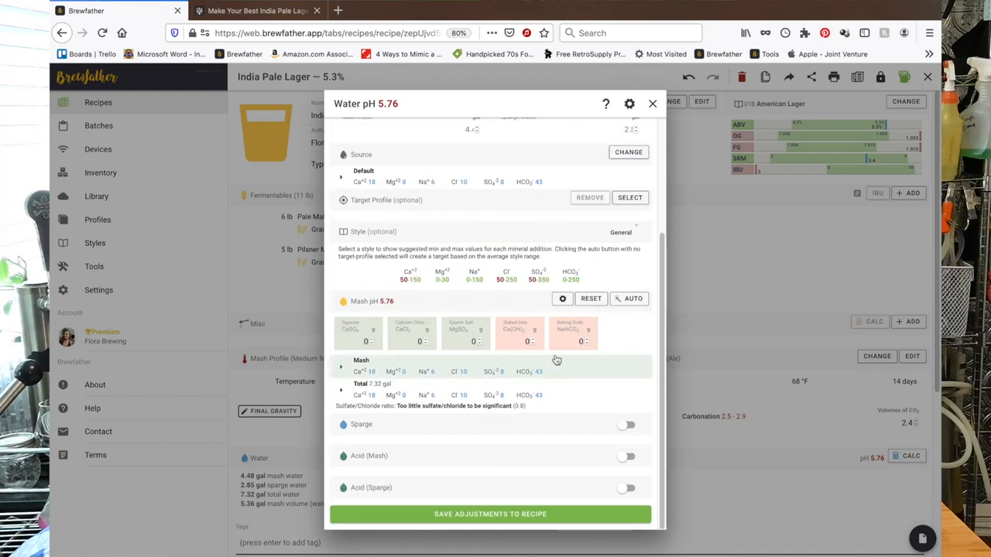
mouse_move(418, 313)
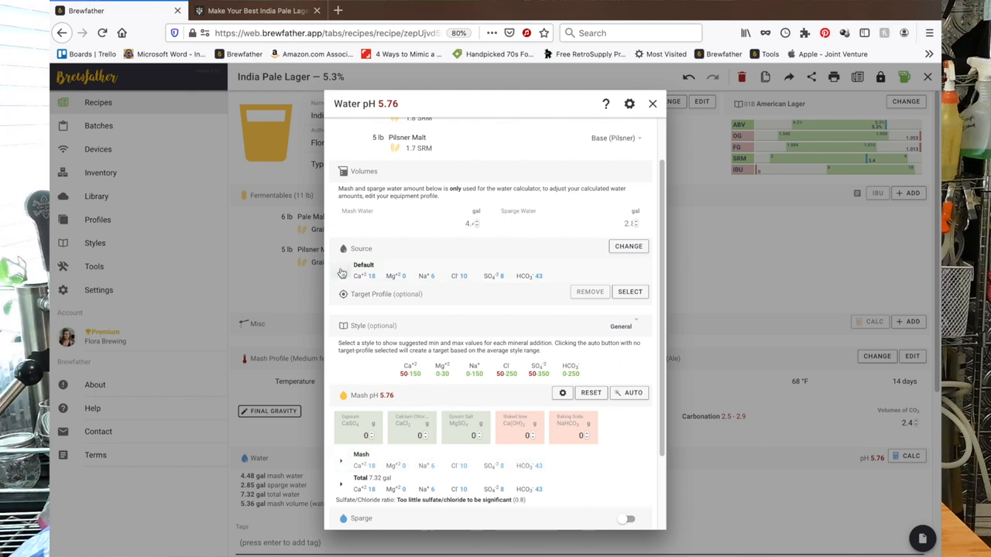
Set source water to Reverse Osmosis, target American Light Lager, and save the salt adjustments to the recipe
left_click(342, 272)
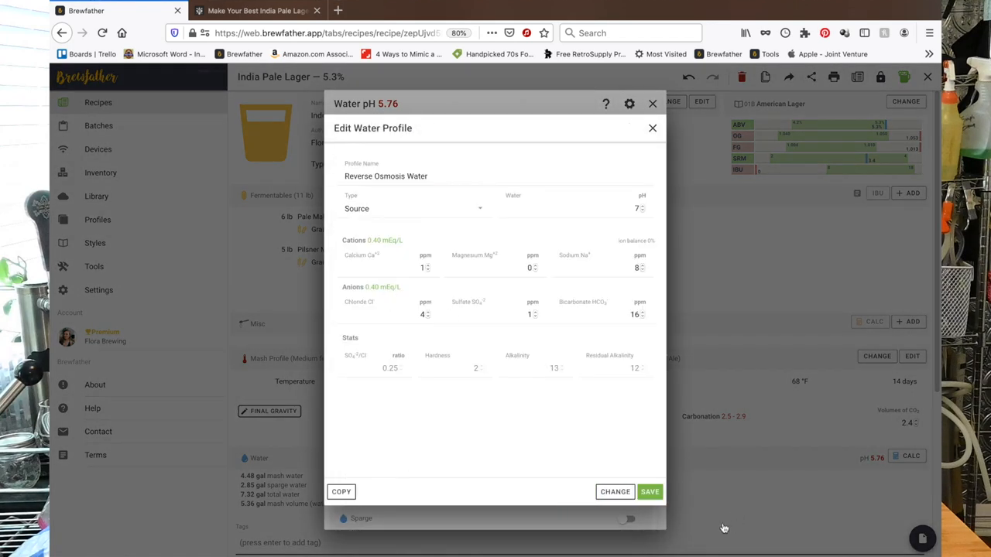
left_click(613, 493)
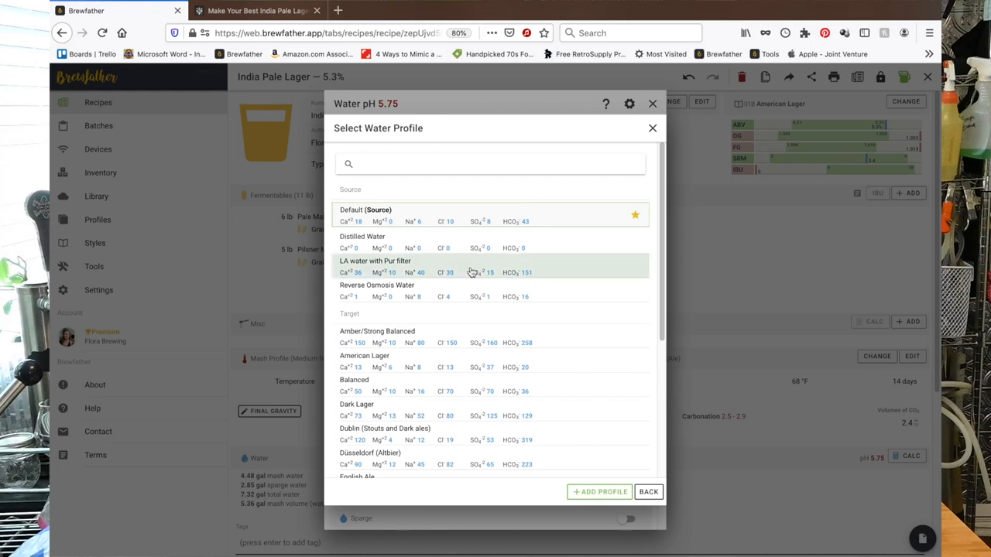
left_click(375, 285)
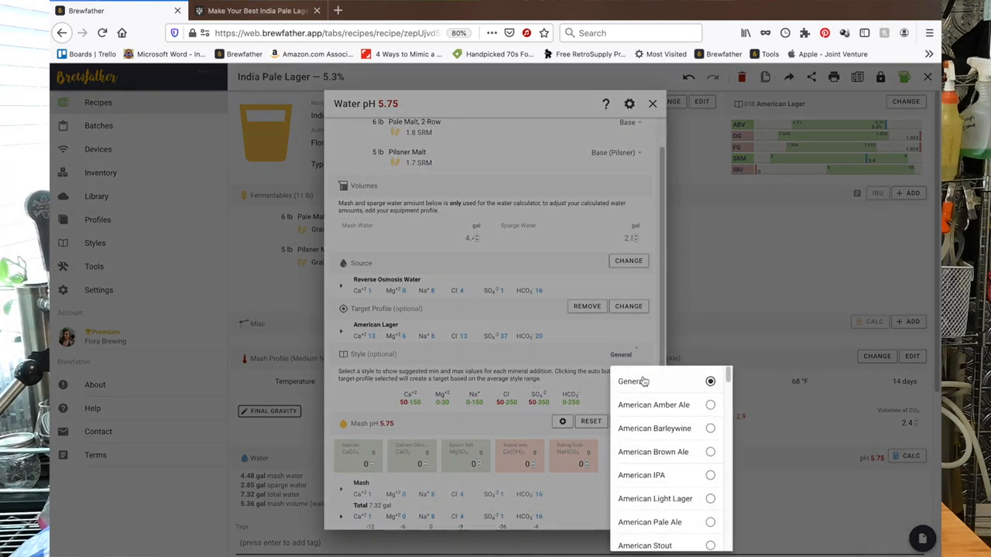
scroll("down", 3)
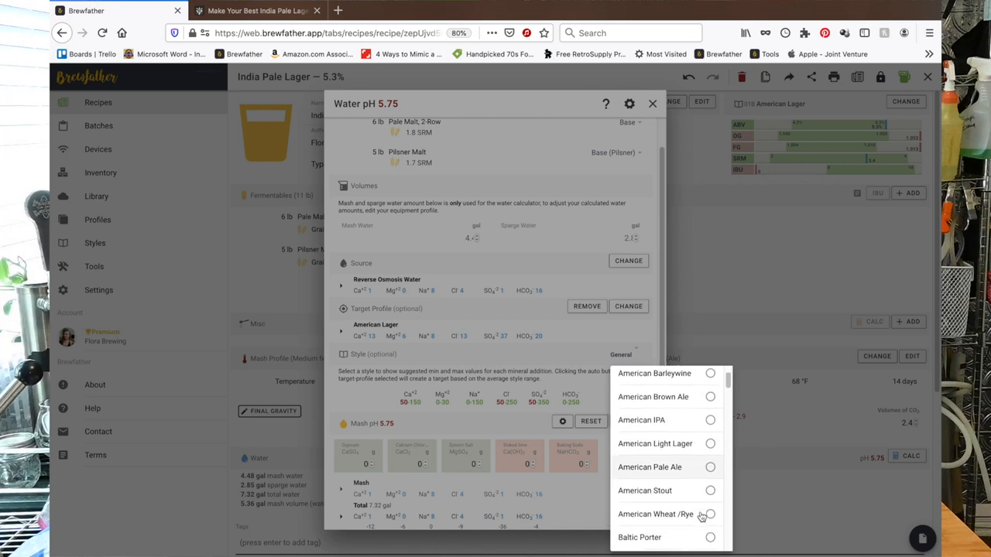
scroll("down", 3)
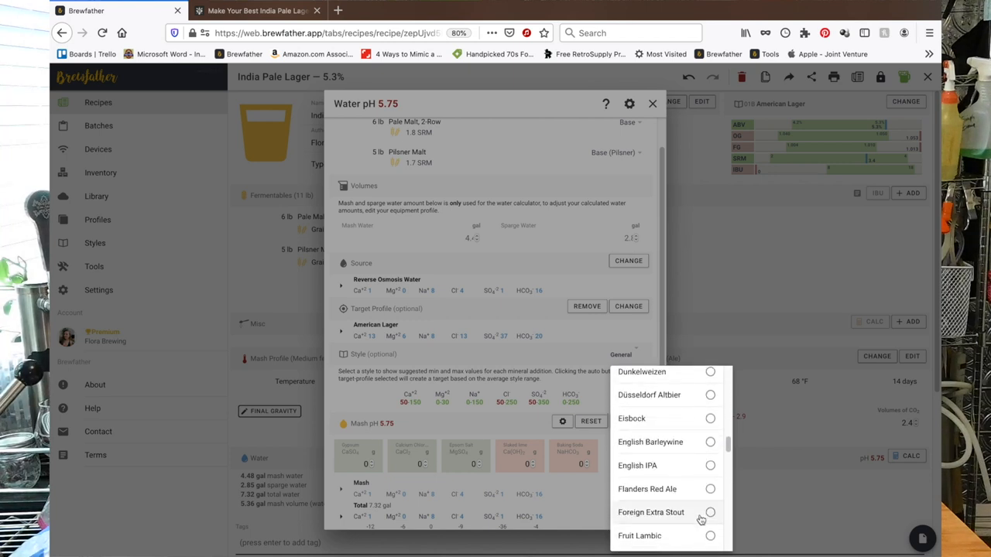
mouse_move(656, 309)
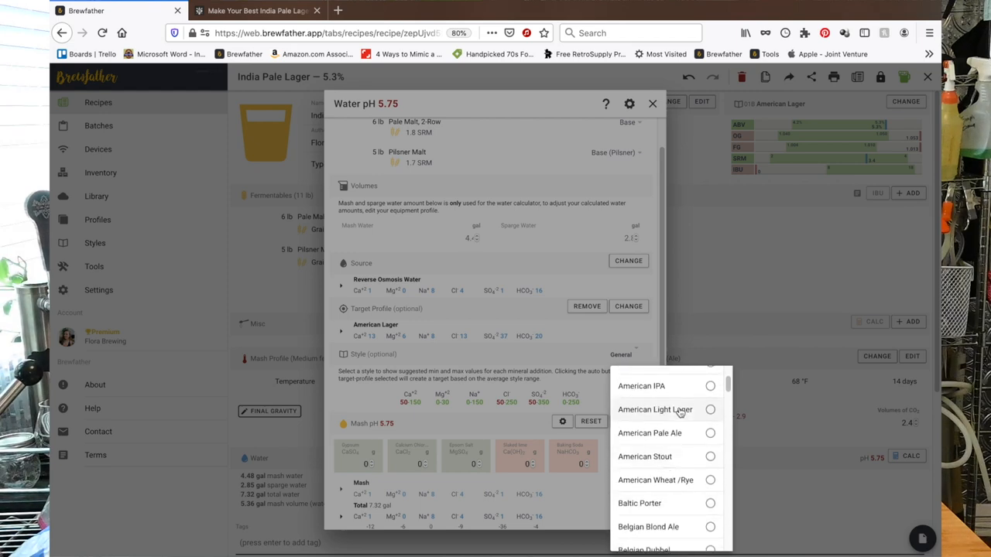
left_click(655, 409)
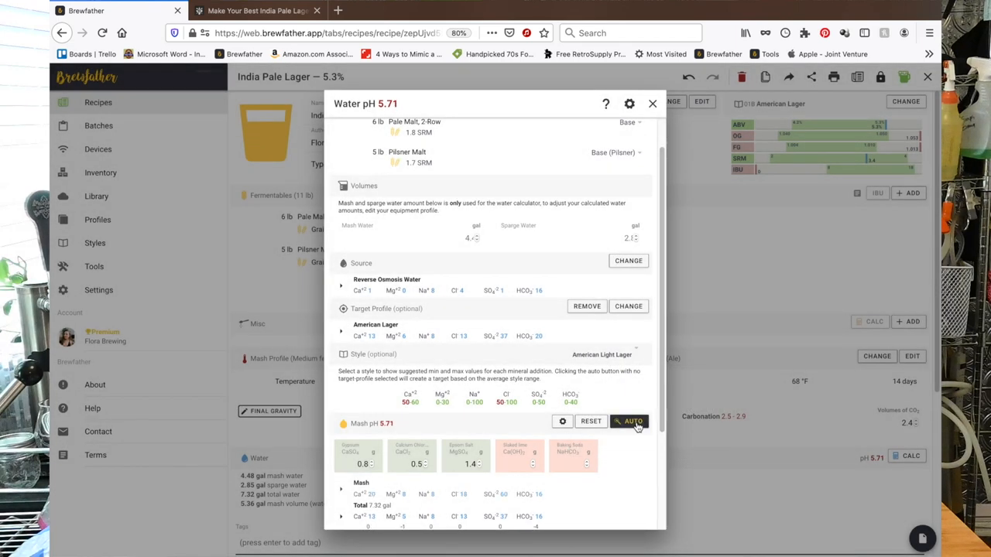
left_click(652, 103)
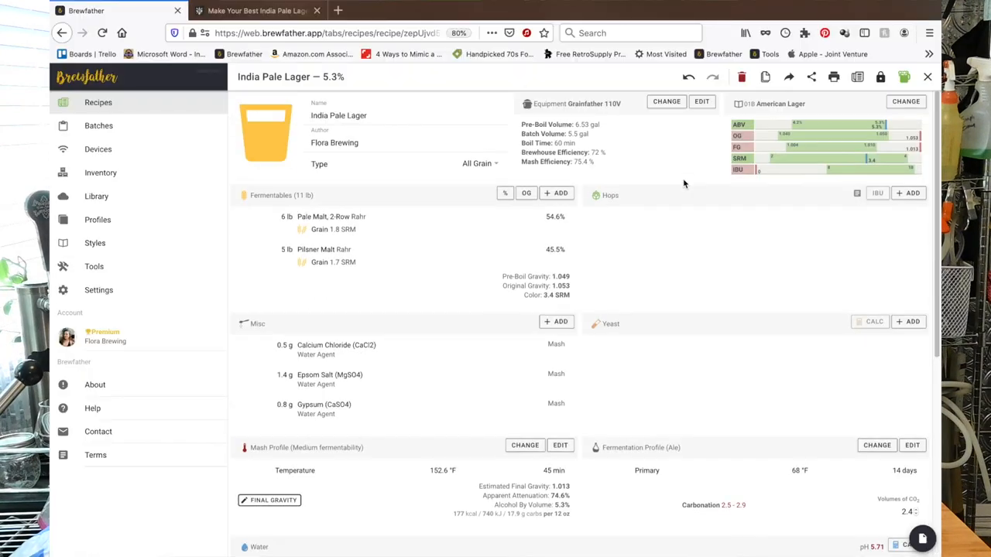
Set the equipment's maximum mash volume limit to 7 gal and save
left_click(701, 102)
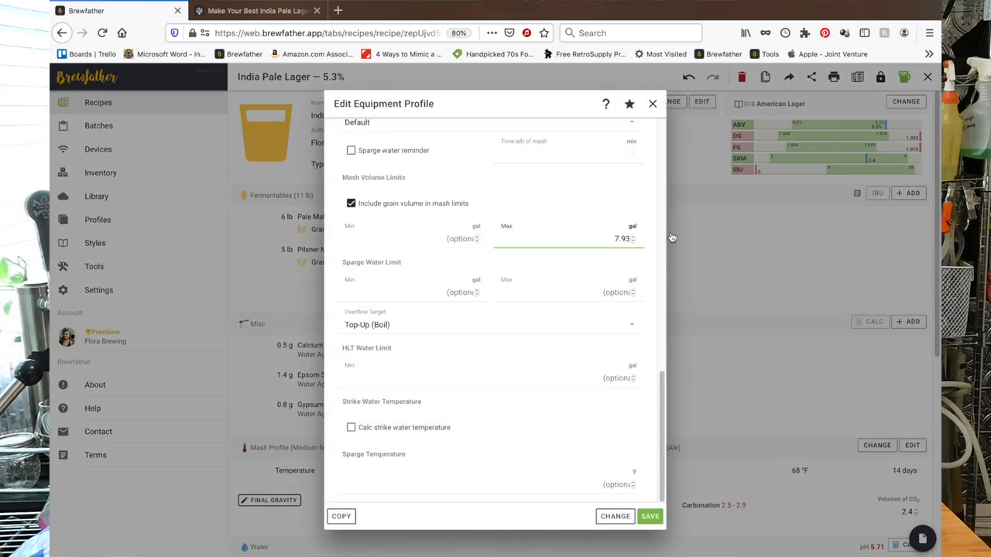
left_click(623, 238)
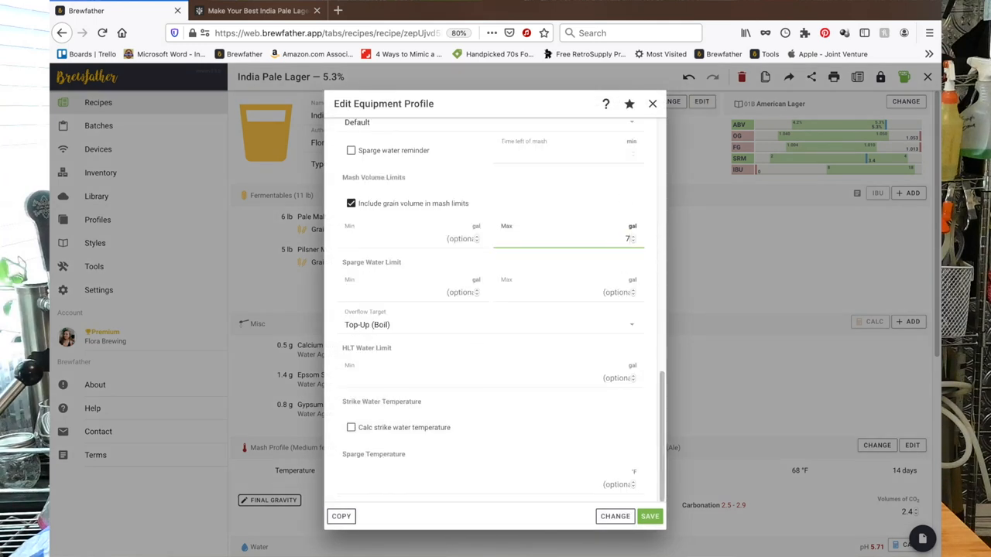
left_click(596, 291)
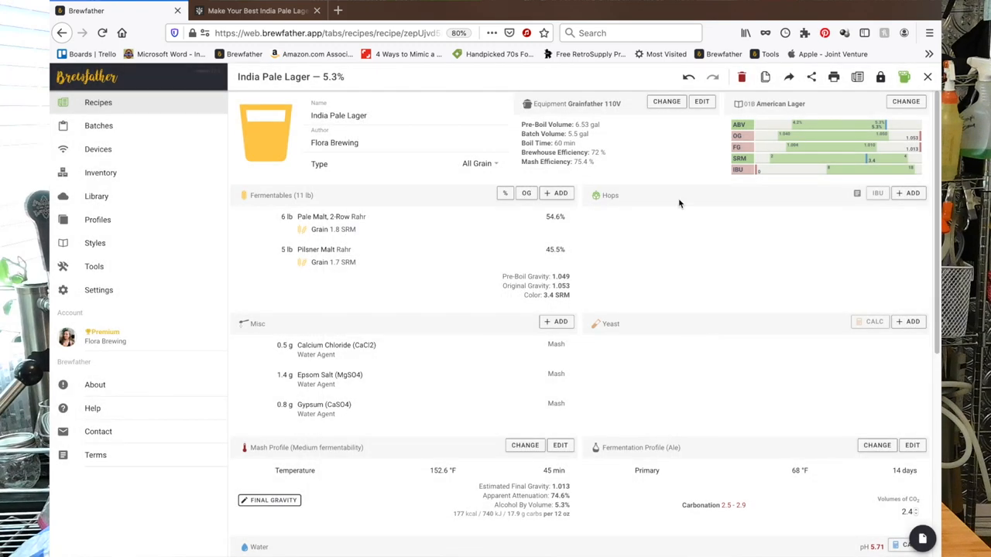
scroll("down", 3)
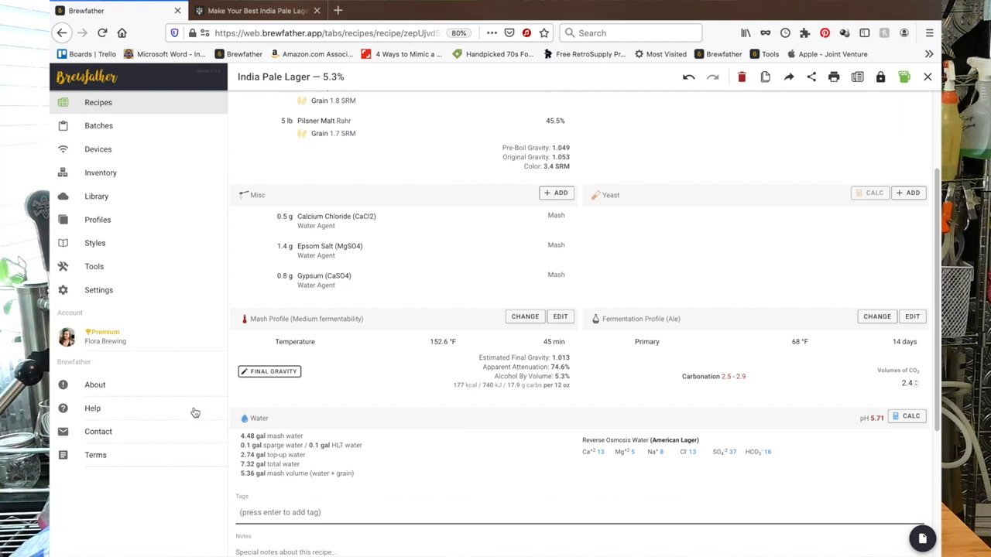
mouse_move(316, 441)
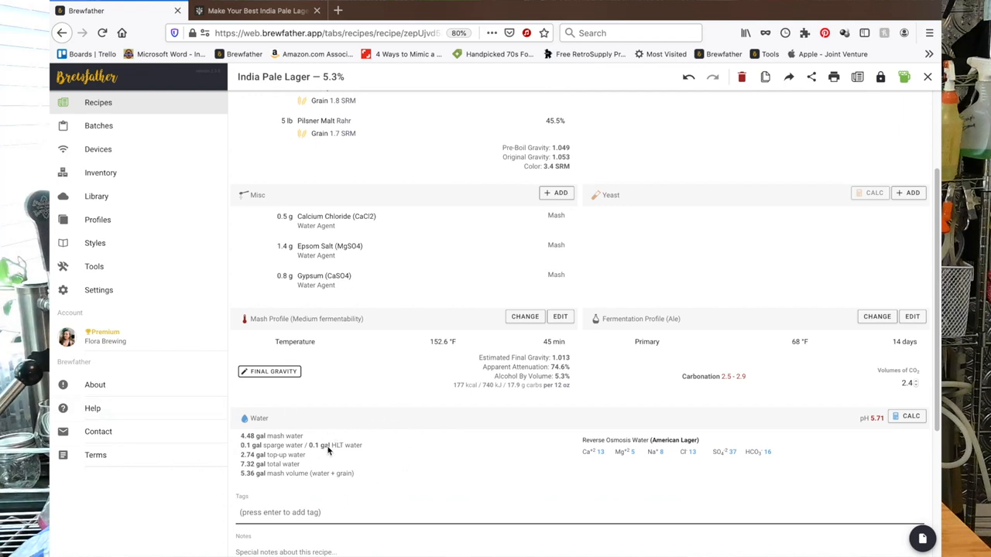
scroll("up", 3)
type("sanf")
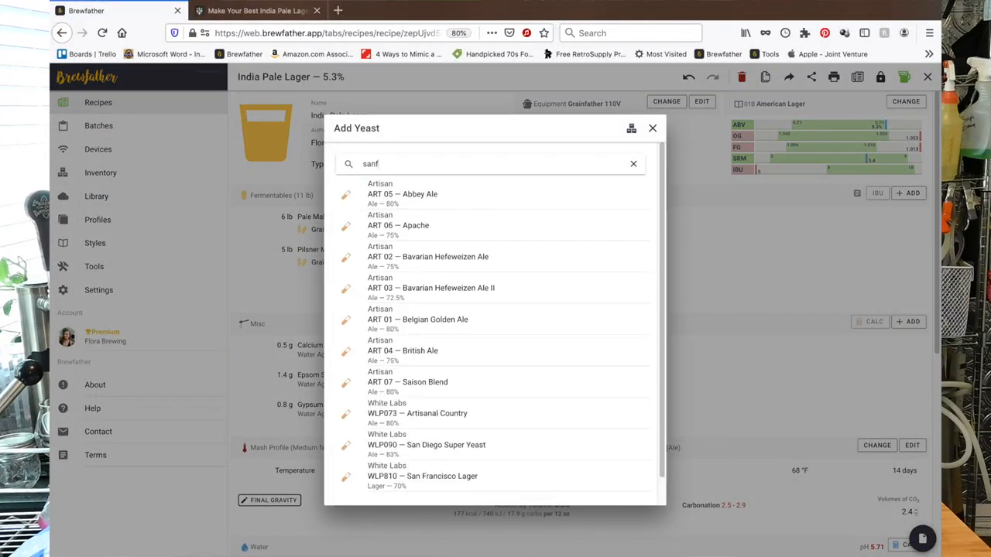
Select WLP810 San Francisco Lager yeast and save it to the recipe
key("Backspace")
type(" franc")
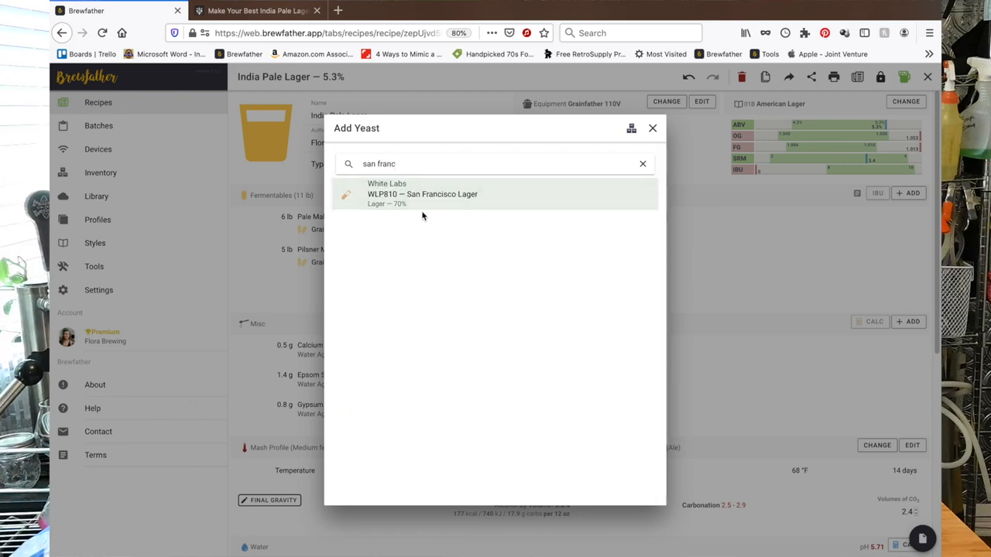
left_click(423, 194)
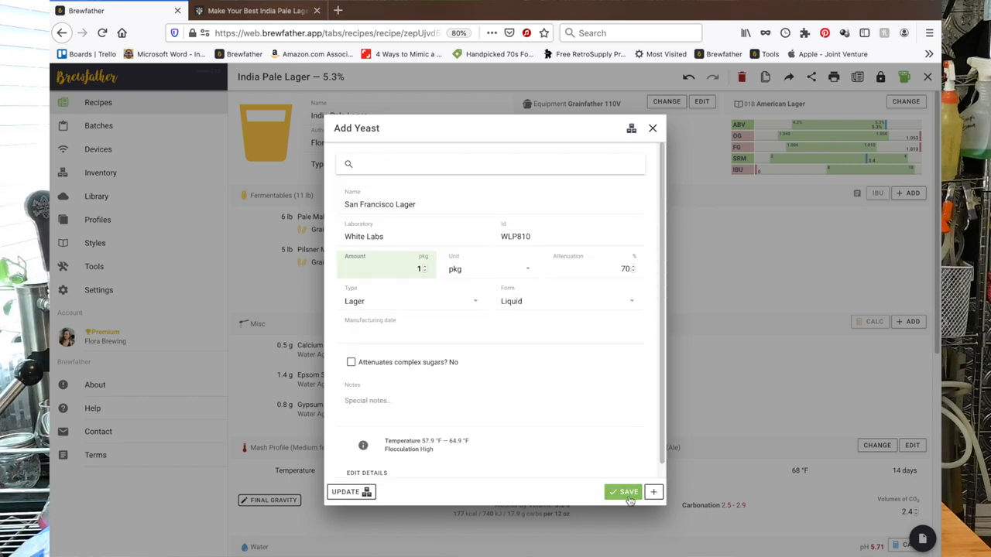
left_click(624, 493)
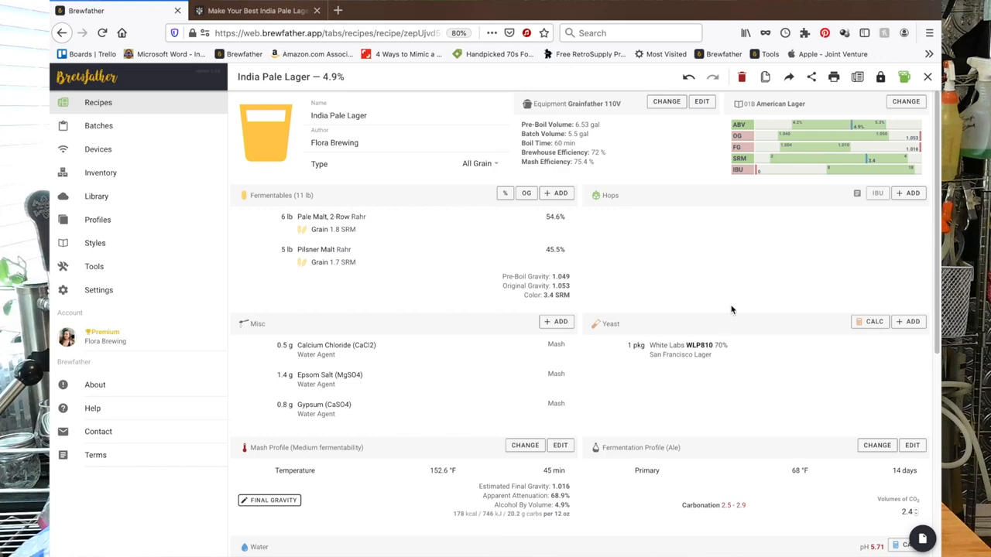
mouse_move(904, 176)
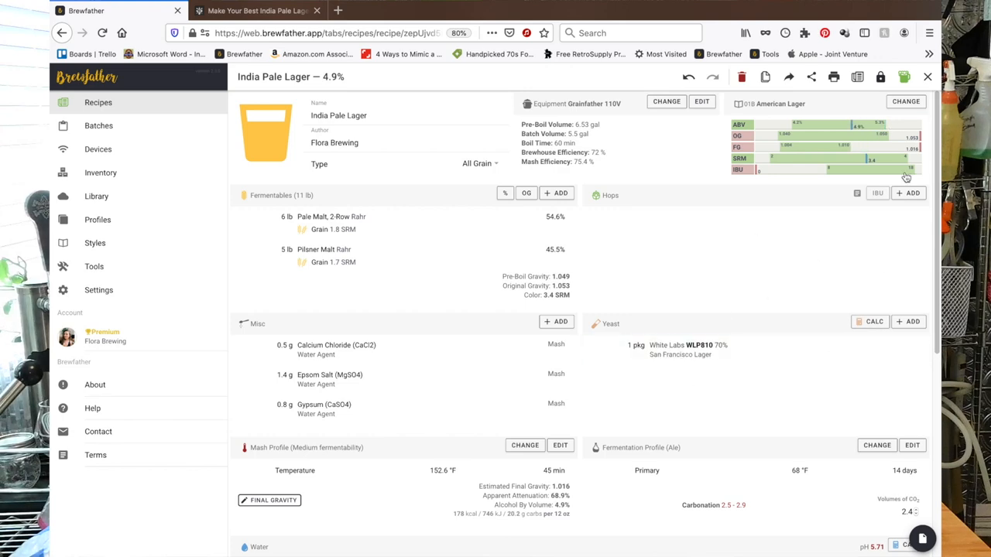
Add 0.5 oz Pekko whole hops as a 30-minute boil addition
left_click(907, 192)
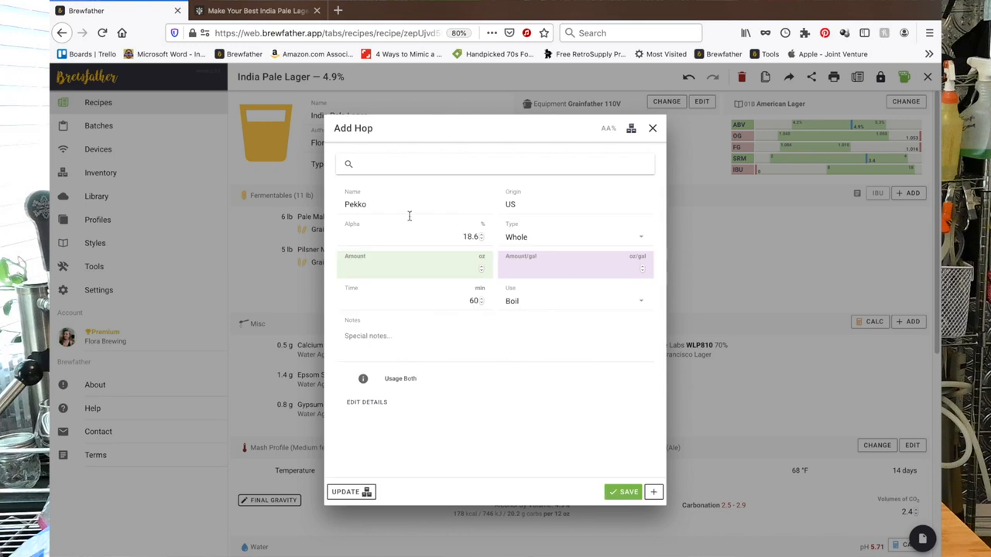
type("60")
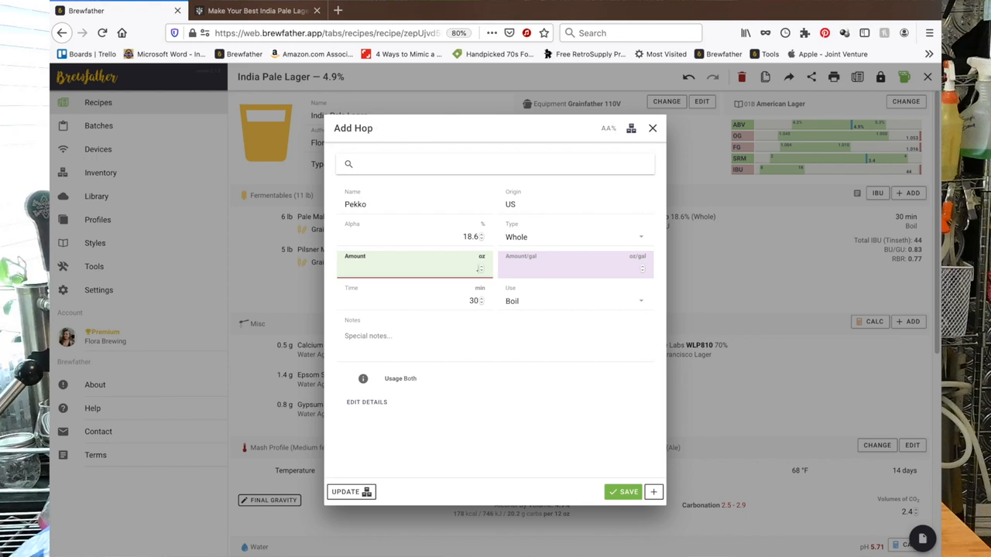
left_click(622, 492)
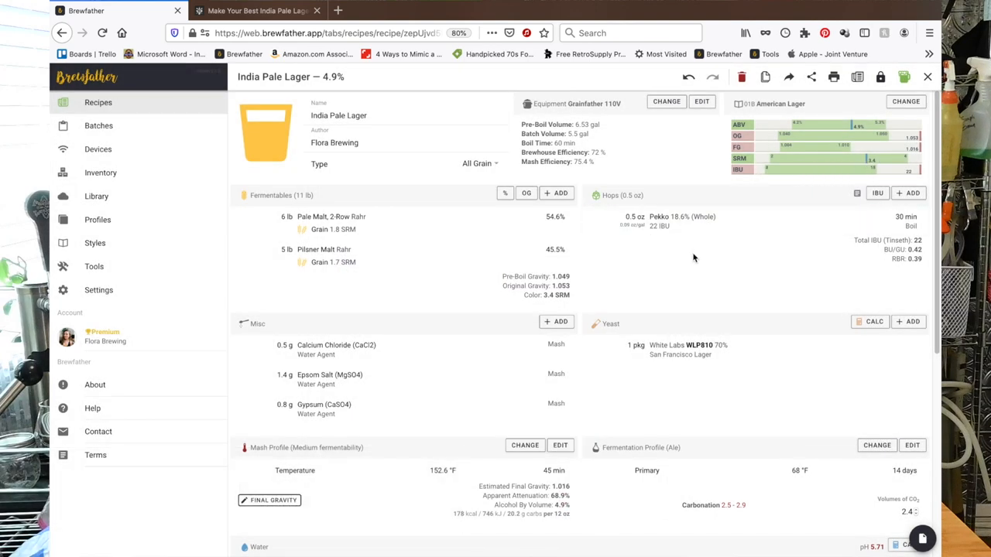
left_click(908, 192)
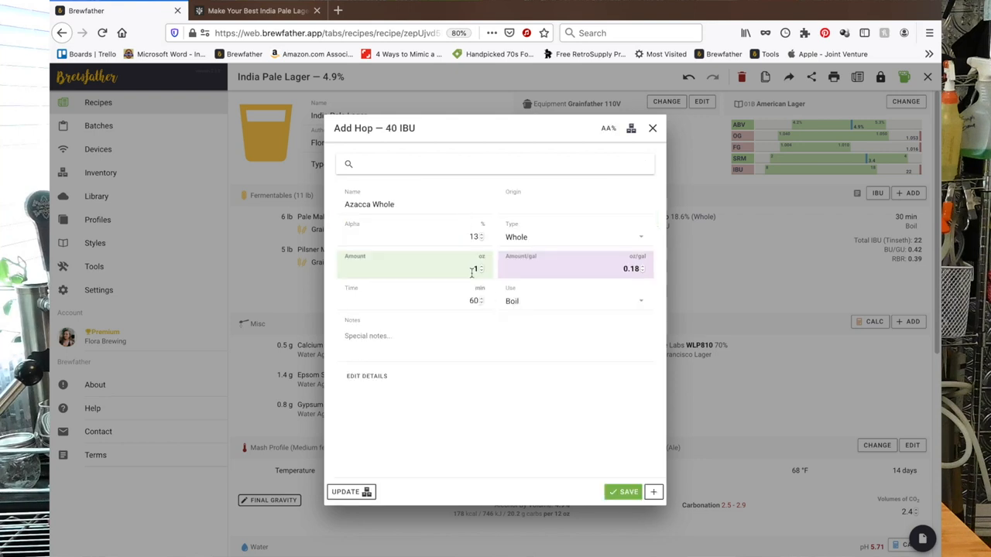
Add 1 oz Azacca at 5 minutes, then a 2 oz Amarillo pellet addition used as Hopstand
type("5")
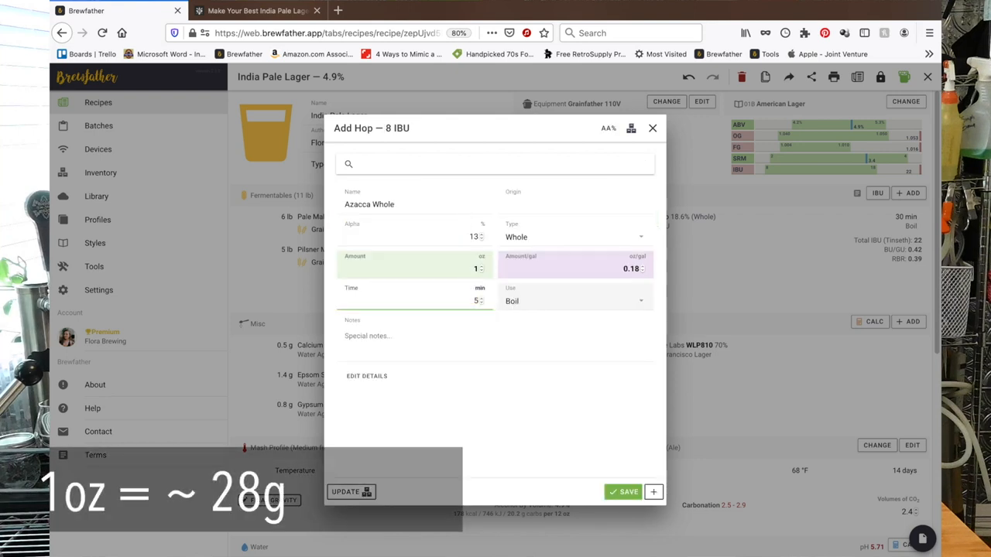
left_click(622, 492)
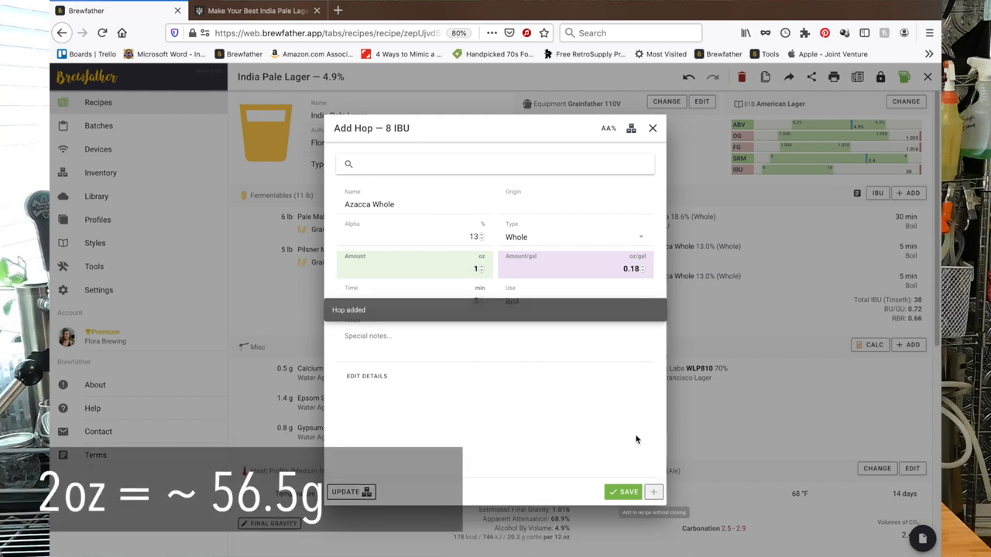
type("ama")
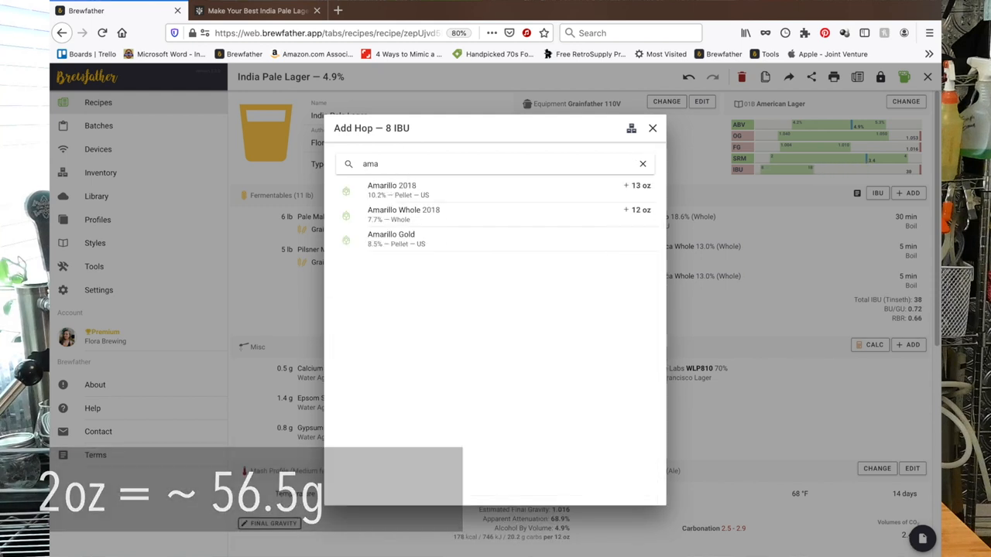
left_click(391, 188)
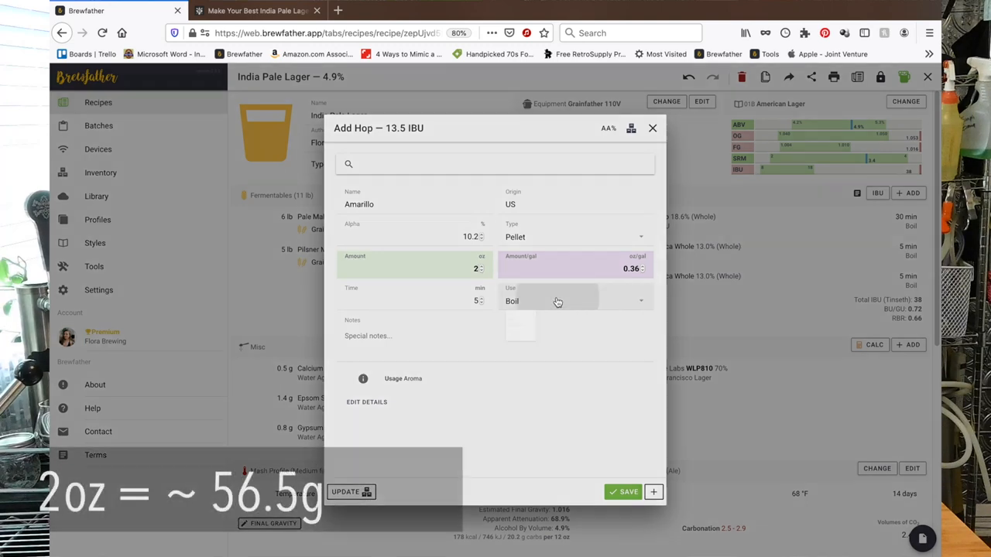
left_click(545, 371)
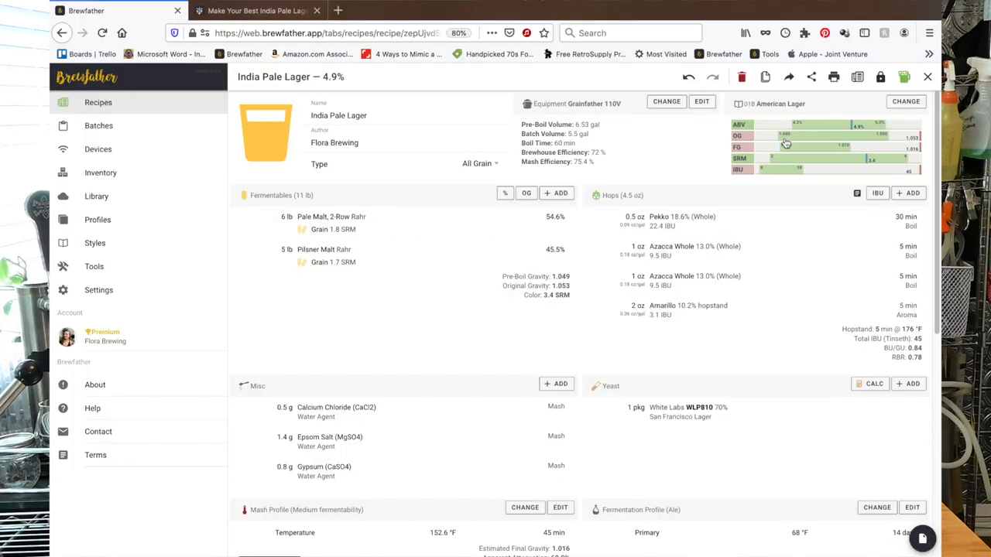
mouse_move(920, 145)
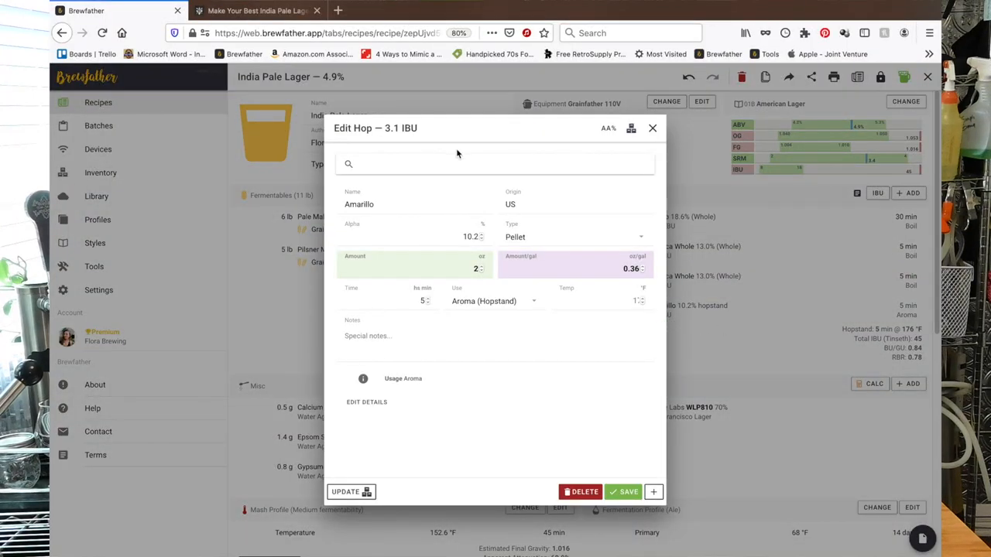
Add a 1 oz Azacca Whole hopstand addition at 194 °F
type("aza")
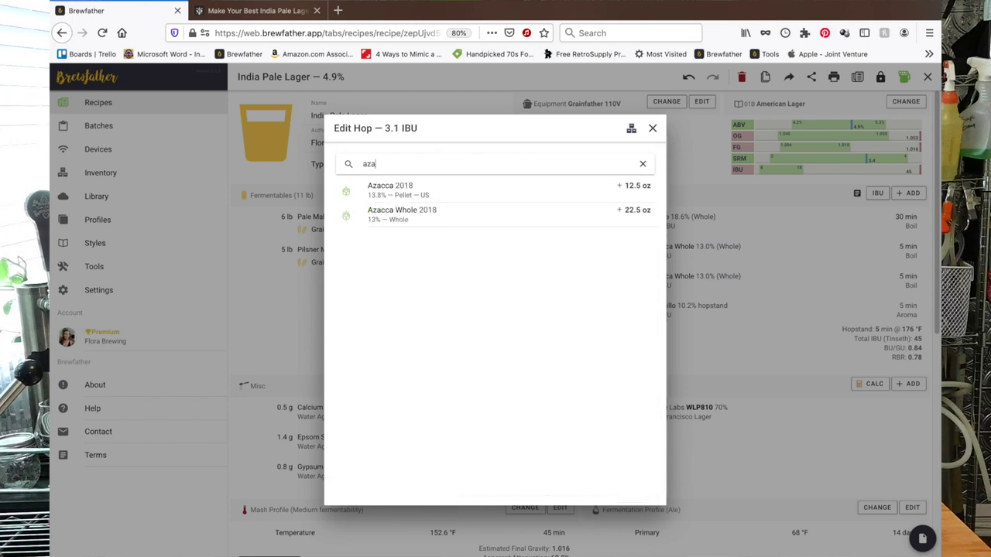
left_click(402, 214)
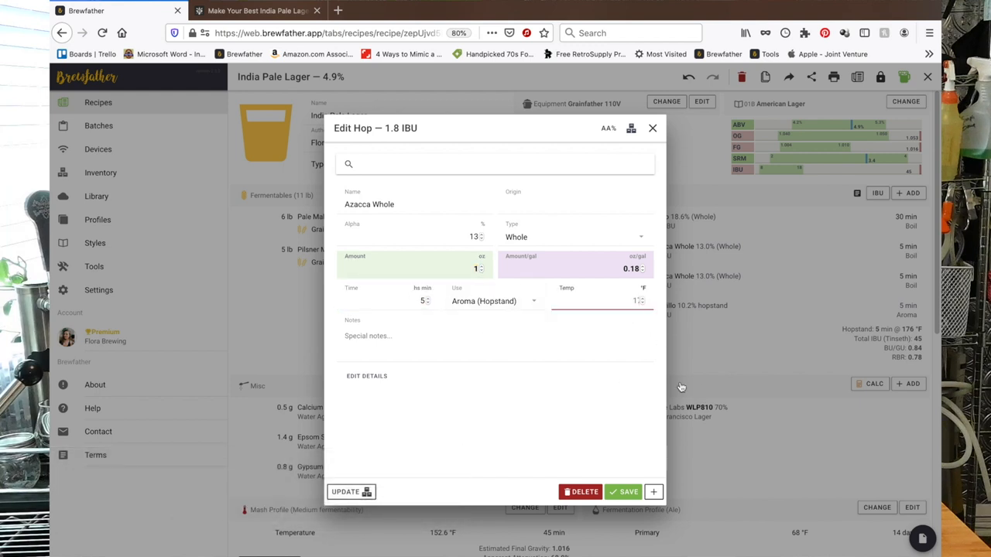
left_click(653, 492)
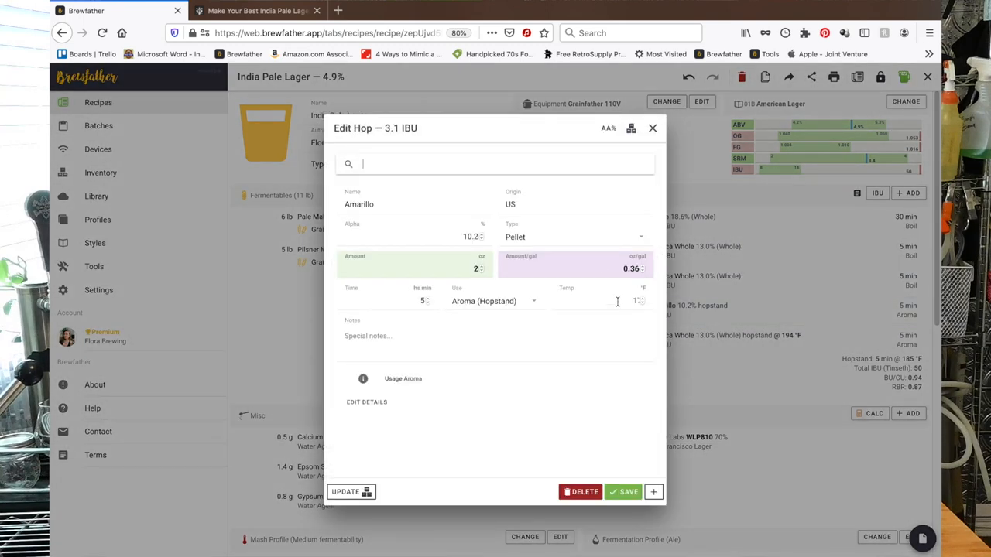
Set the Amarillo hopstand temperature to 194 °F and save it
left_click(616, 302)
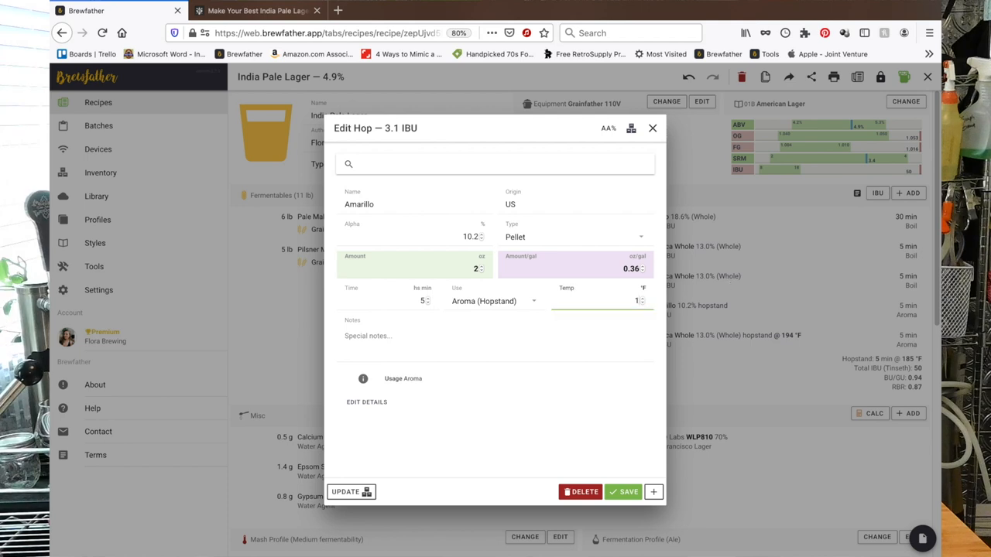
left_click(623, 493)
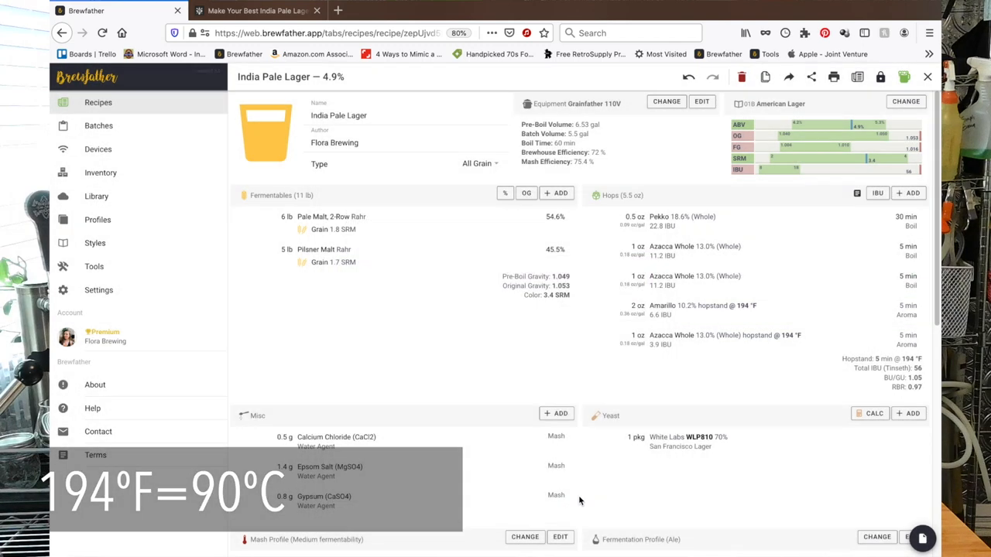
left_click(908, 192)
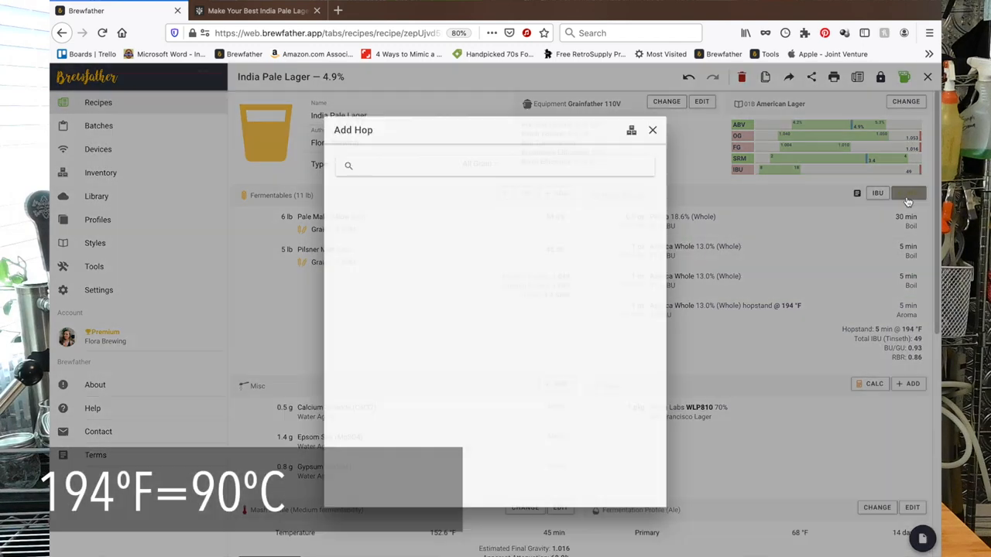
Swap the hopstand to Amarillo Whole 2018 (7.7%), keeping the form as whole cones
type("ama")
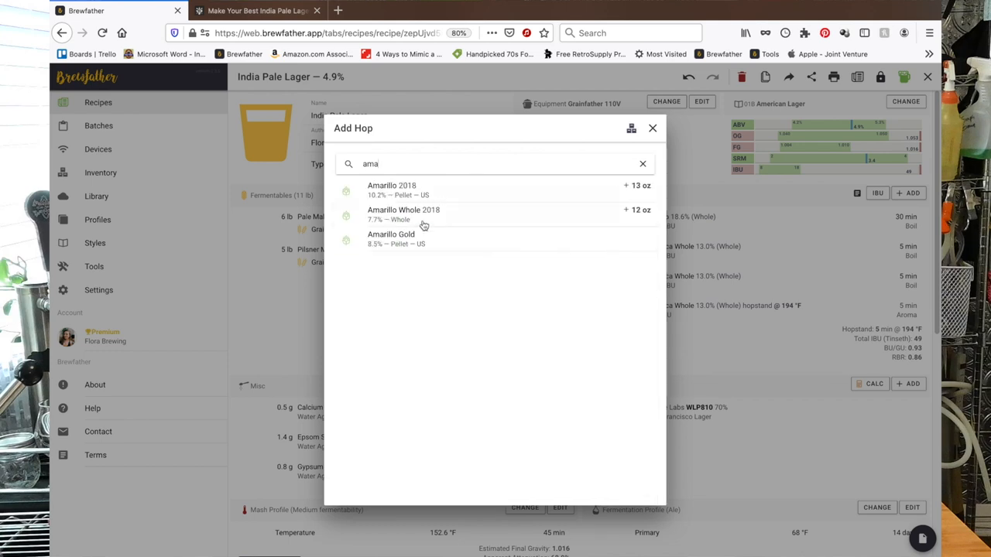
left_click(404, 213)
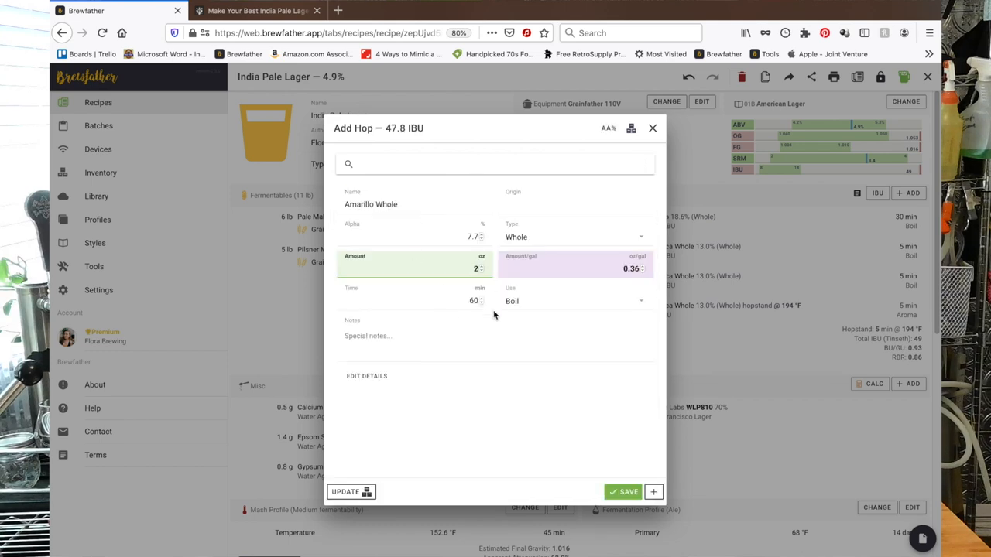
left_click(576, 237)
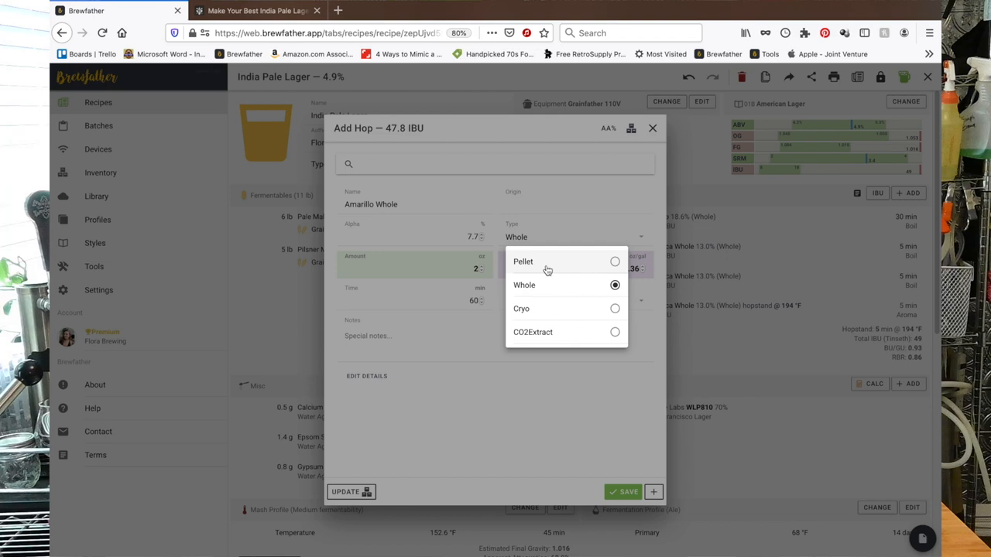
left_click(524, 285)
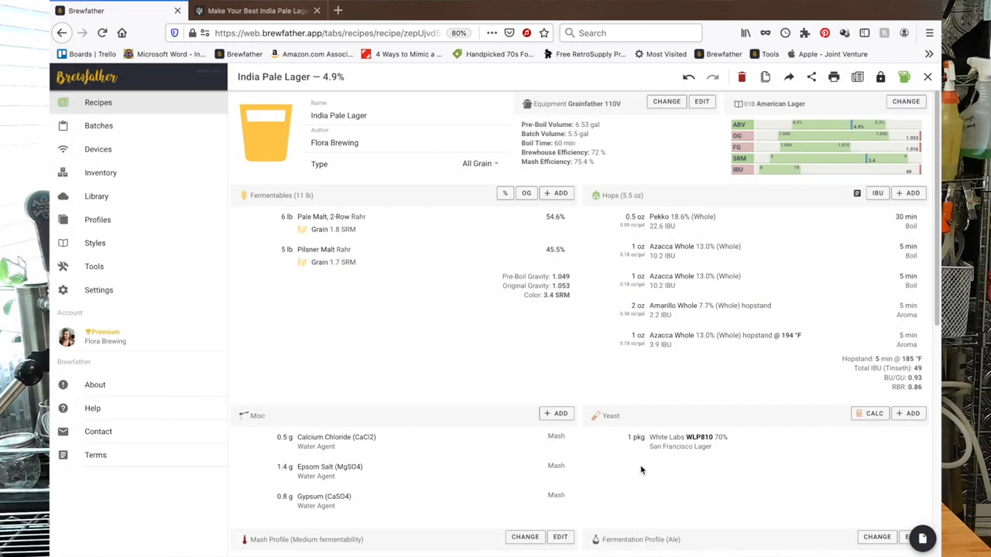
left_click(681, 307)
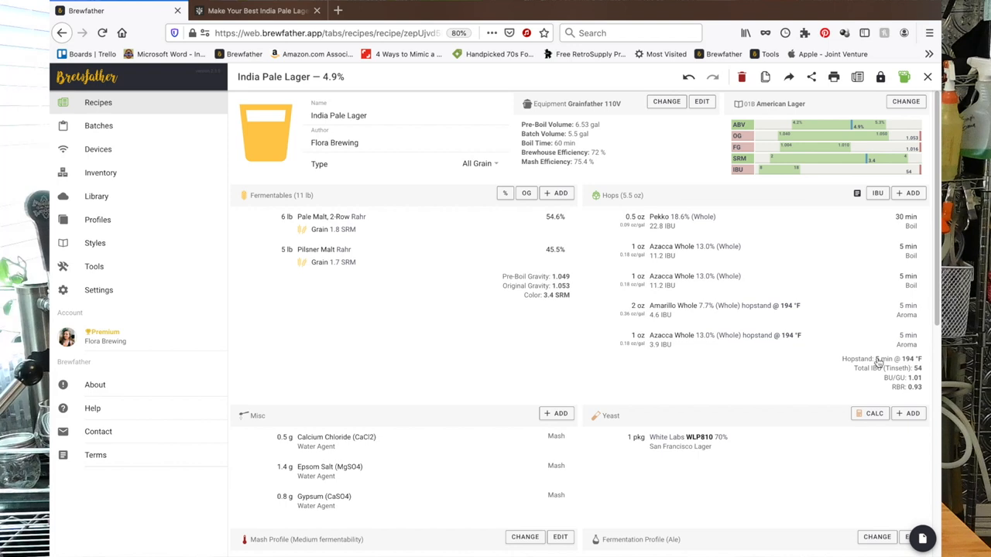
mouse_move(823, 342)
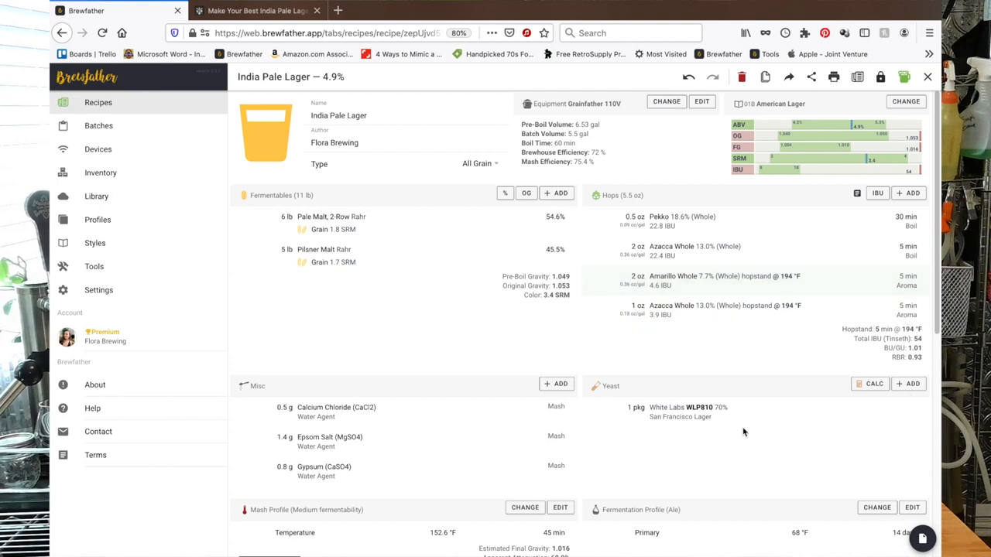
Enter 55 °F and a 5-day ramp in the fermentation profile, then leave without saving
scroll("down", 3)
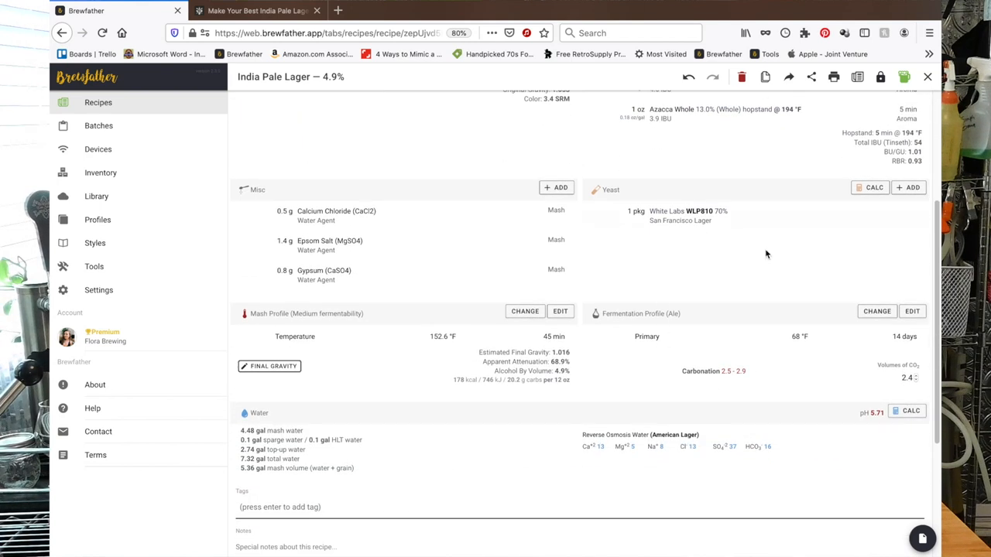
left_click(911, 311)
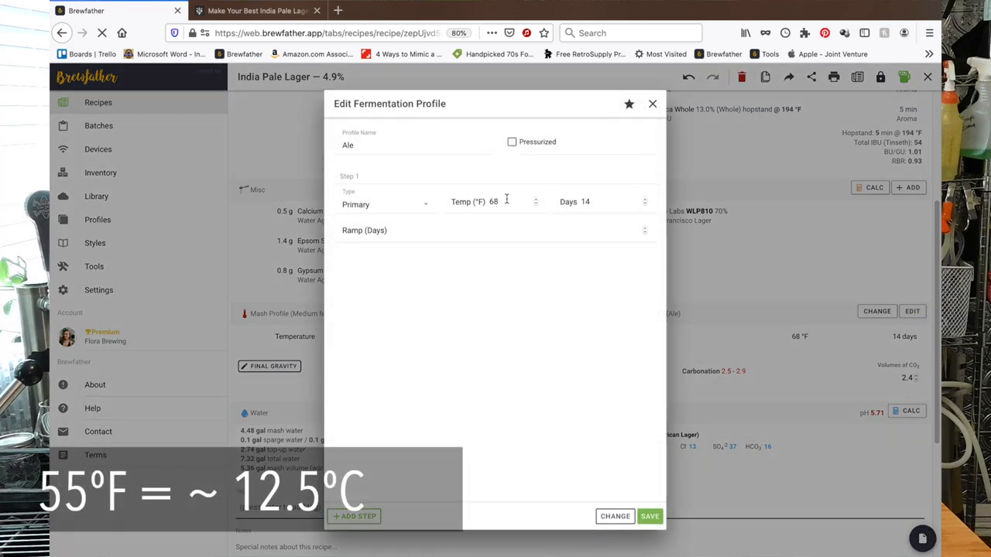
type("55")
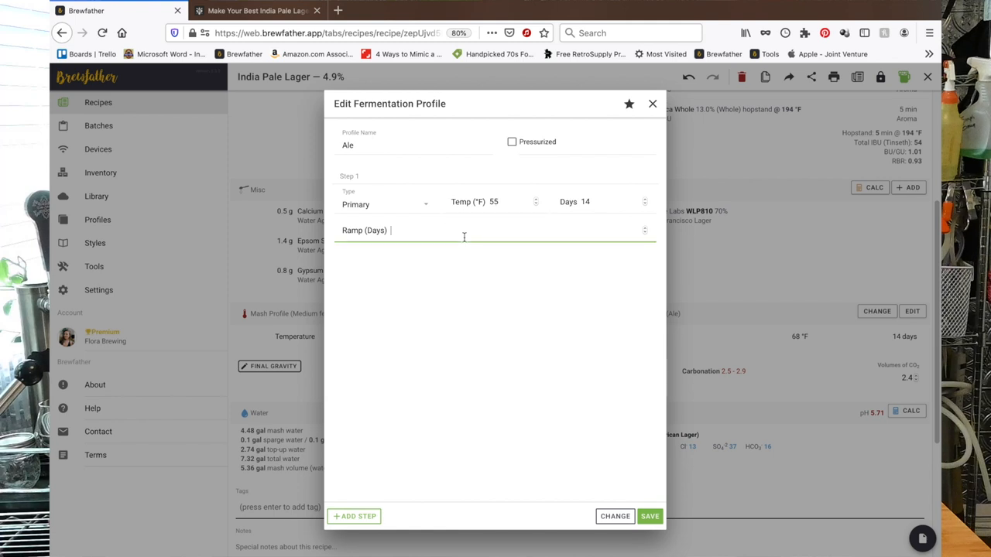
type("5")
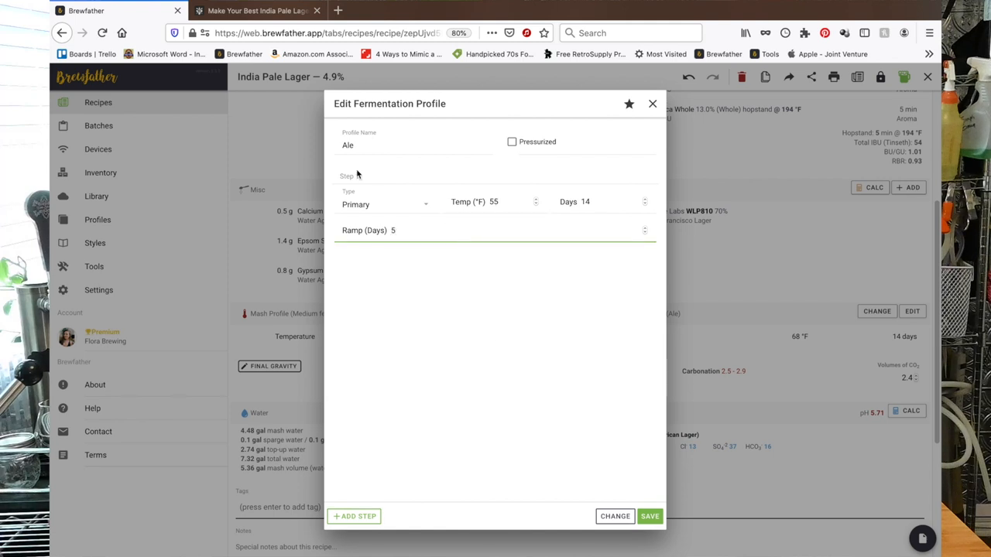
left_click(415, 229)
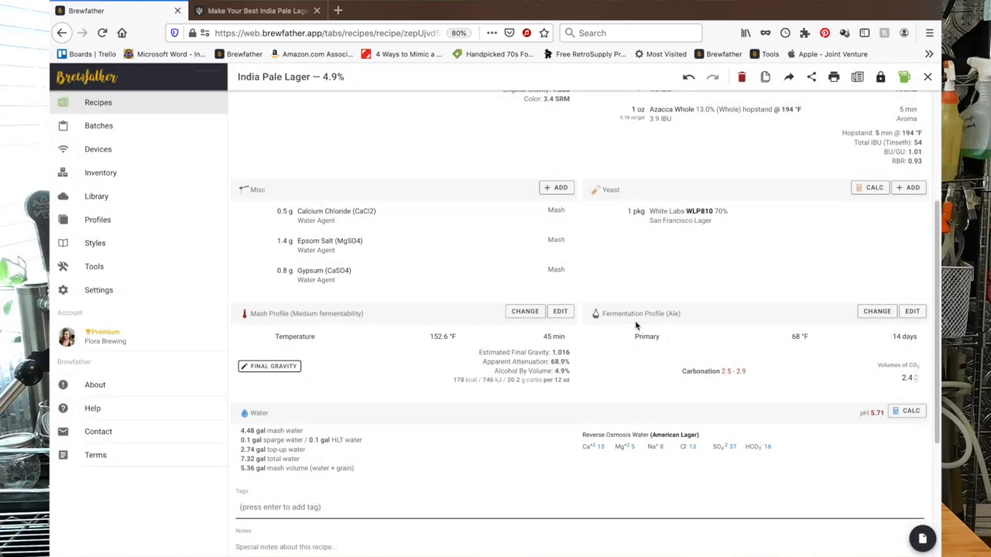
Rename the profile to Lager with a 55 °F primary and save it
left_click(912, 311)
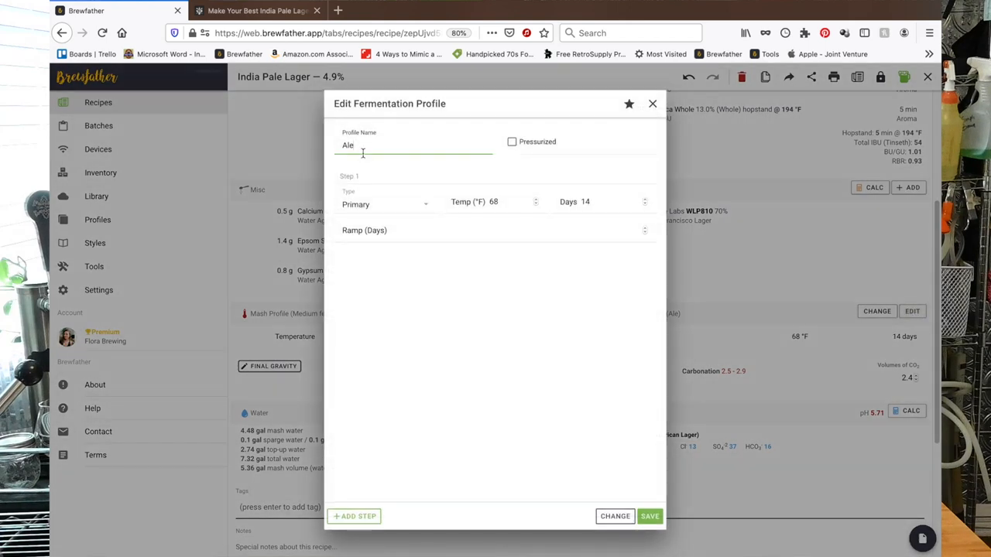
type("Lager")
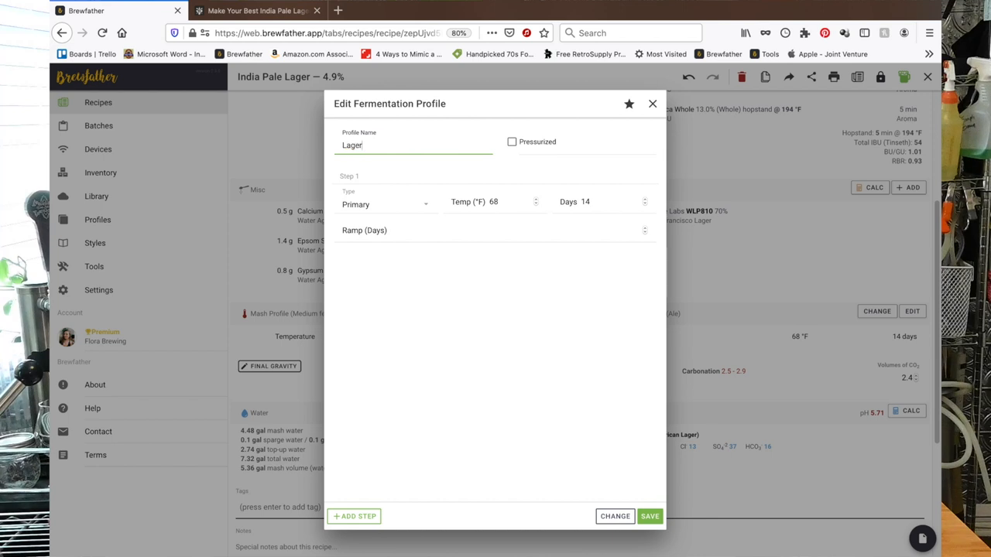
left_click(496, 202)
type("5")
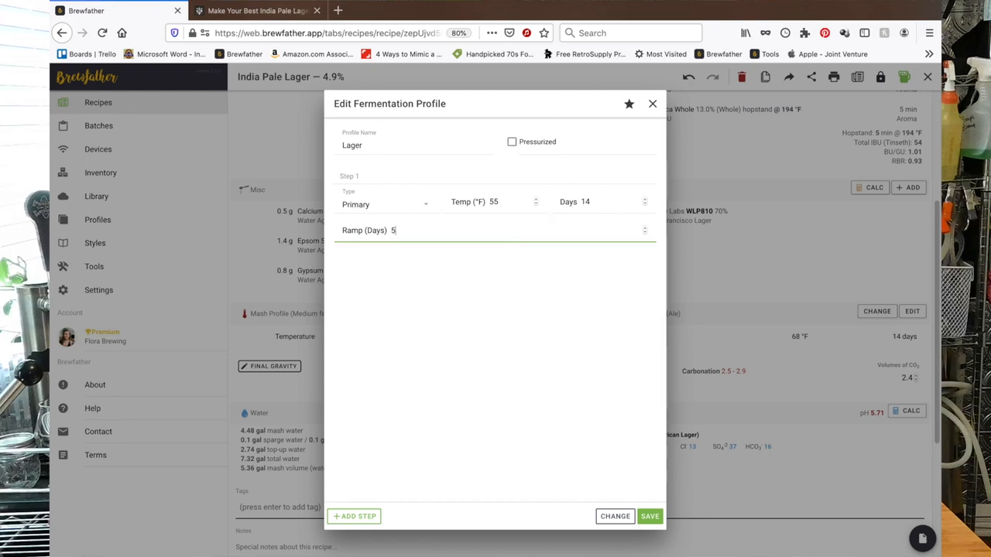
left_click(656, 514)
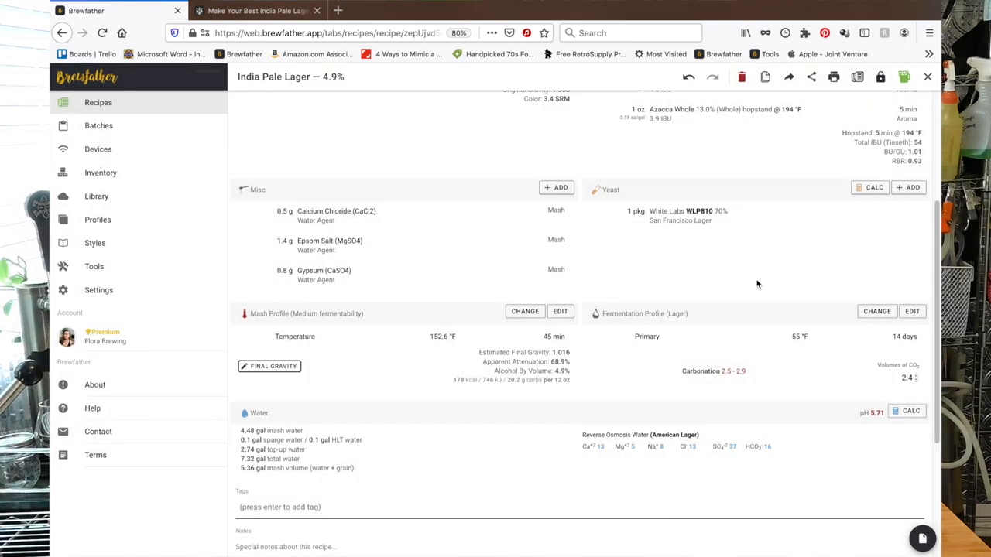